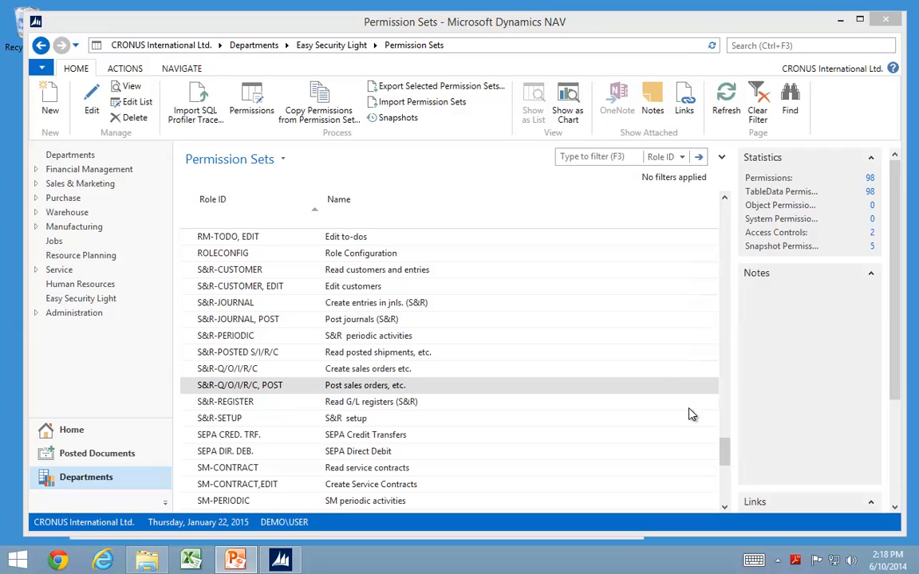
mouse_move(52, 99)
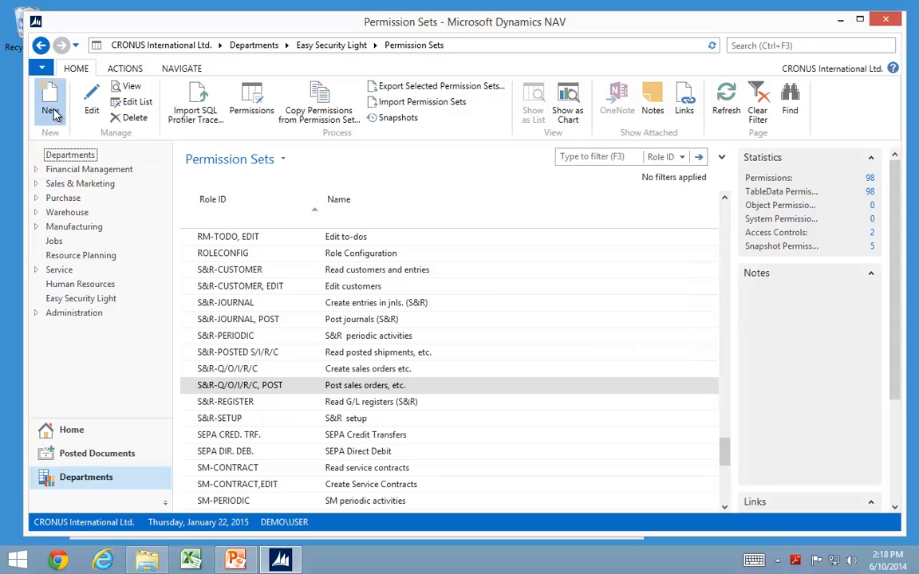
- Start a new permission set card and enter TEST1 as its Role ID
click(47, 94)
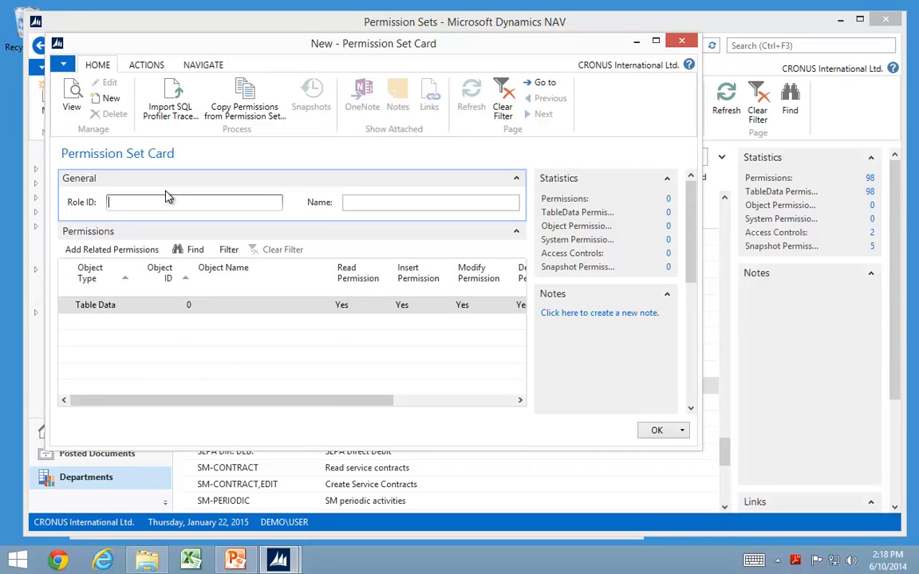
text(TEST1)
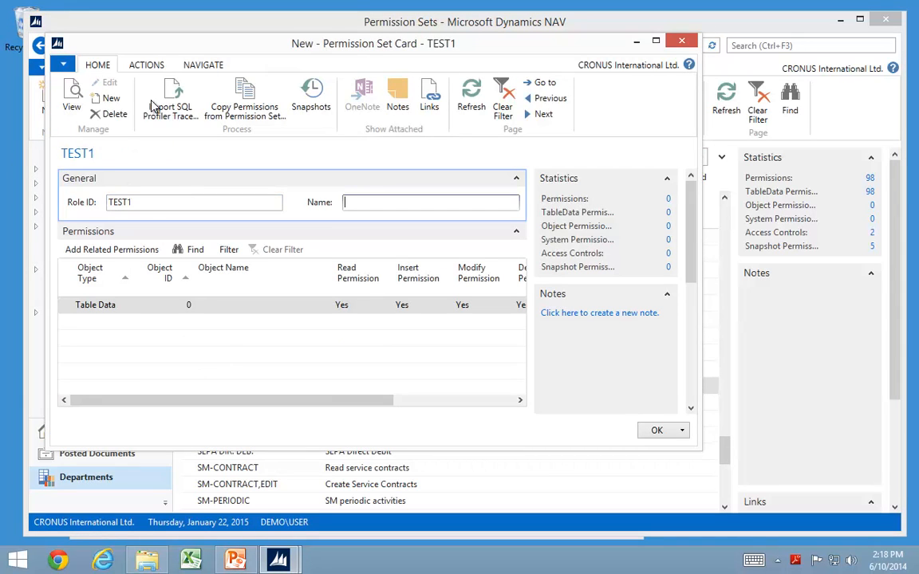
- Import the Edit Customer SQL Profiler trace into TEST1, acknowledging the unregistered and 38-record summary messages
click(170, 96)
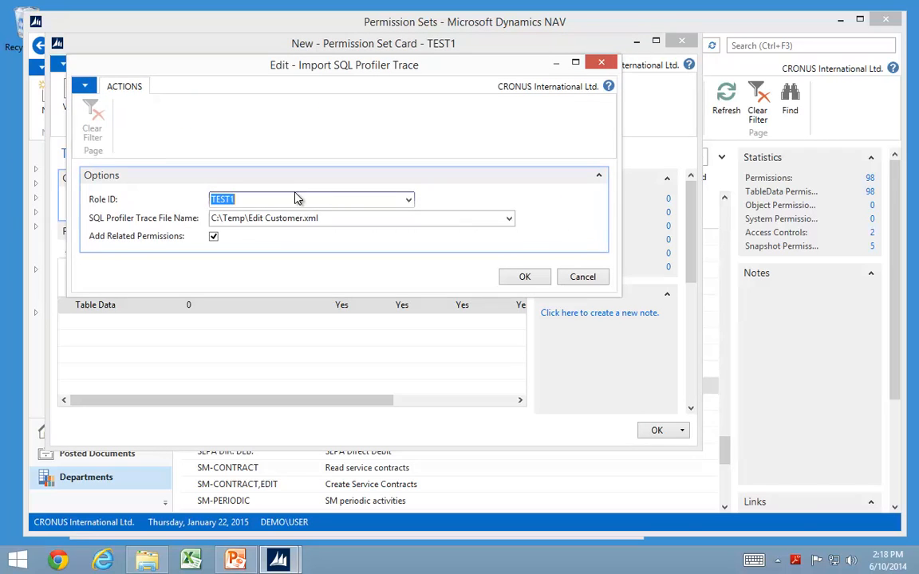
mouse_move(523, 277)
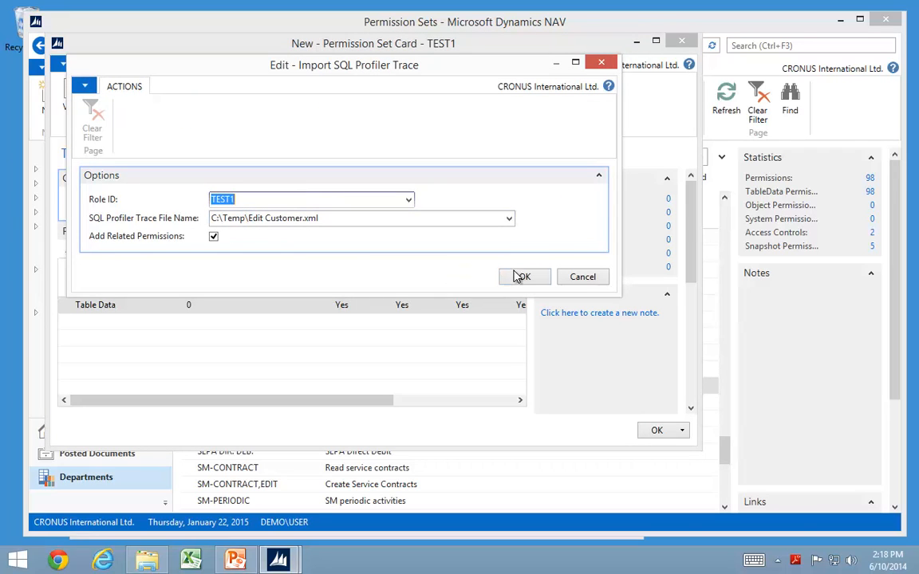
click(525, 277)
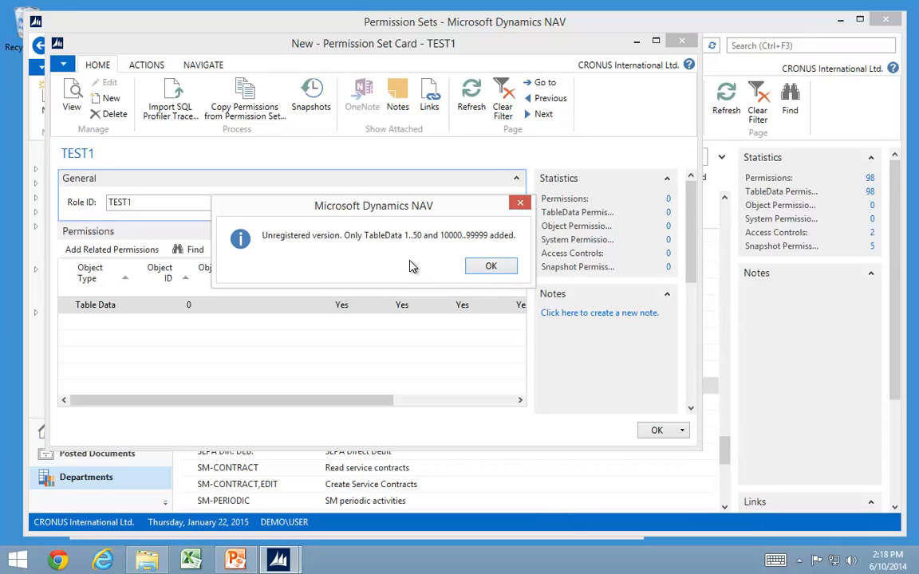
mouse_move(481, 243)
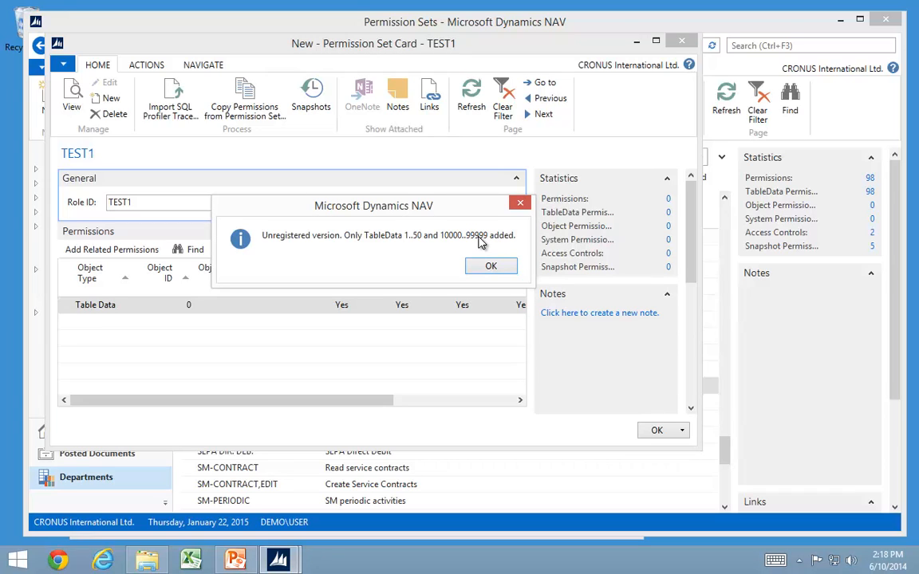
mouse_move(459, 244)
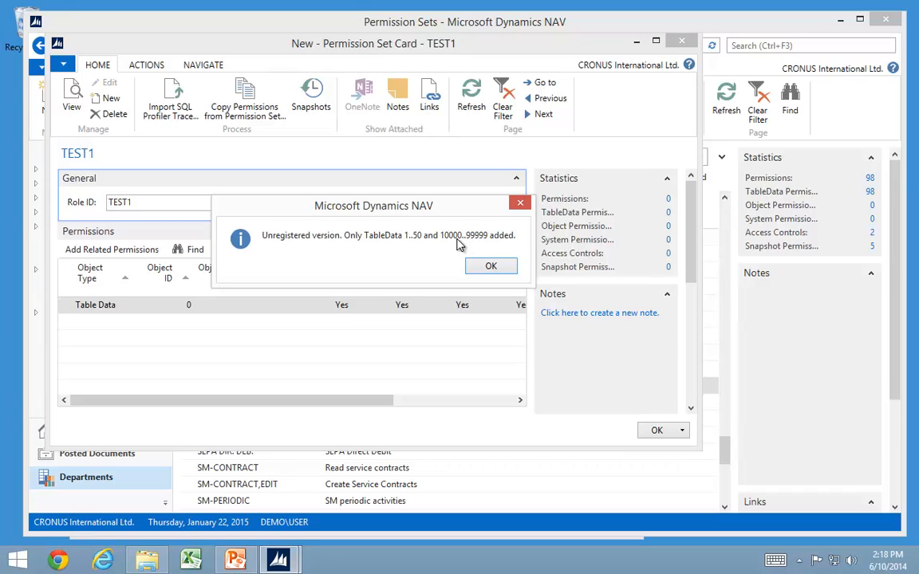
mouse_move(491, 265)
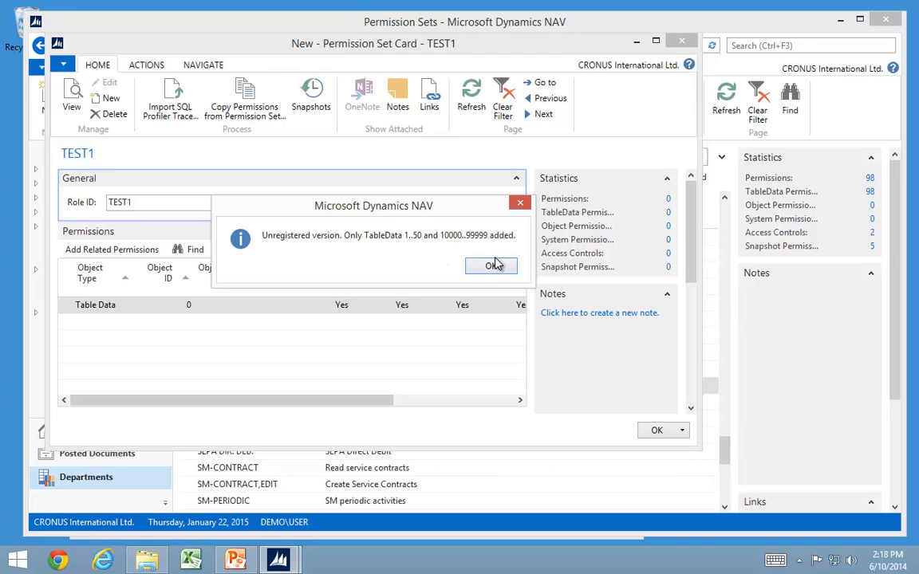
click(492, 266)
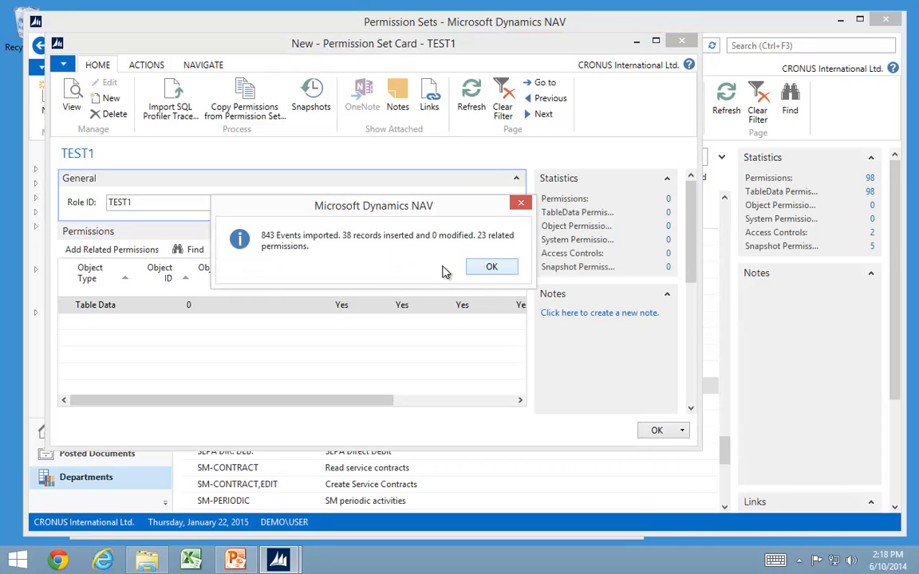
mouse_move(349, 238)
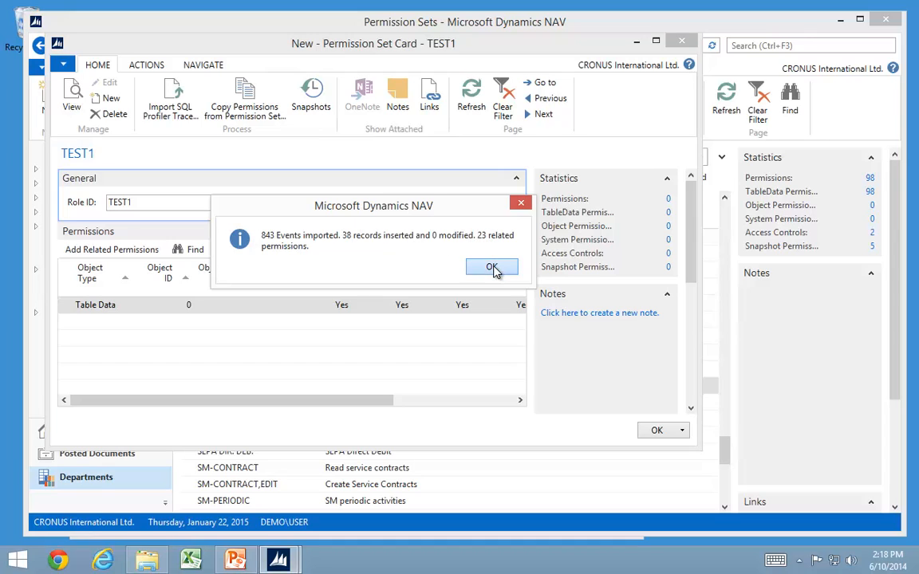
click(492, 267)
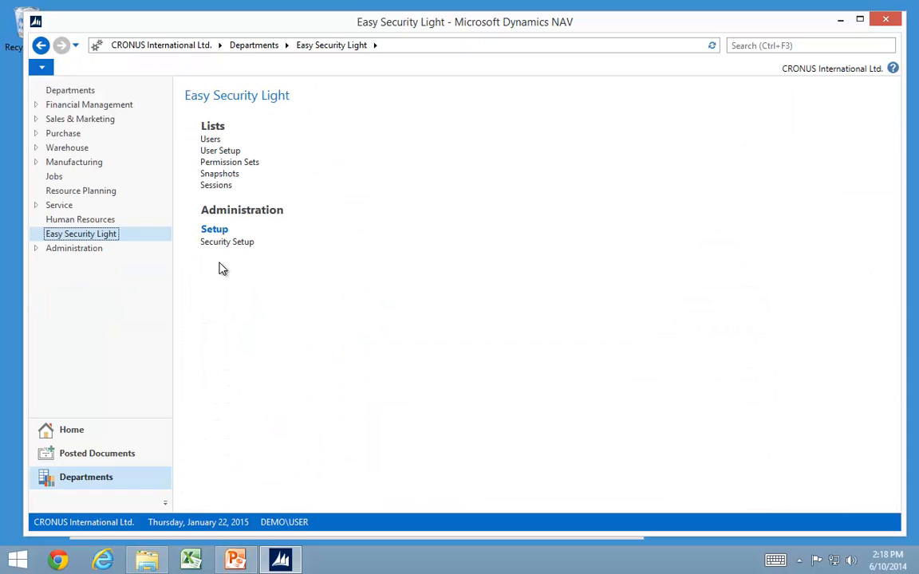
click(227, 241)
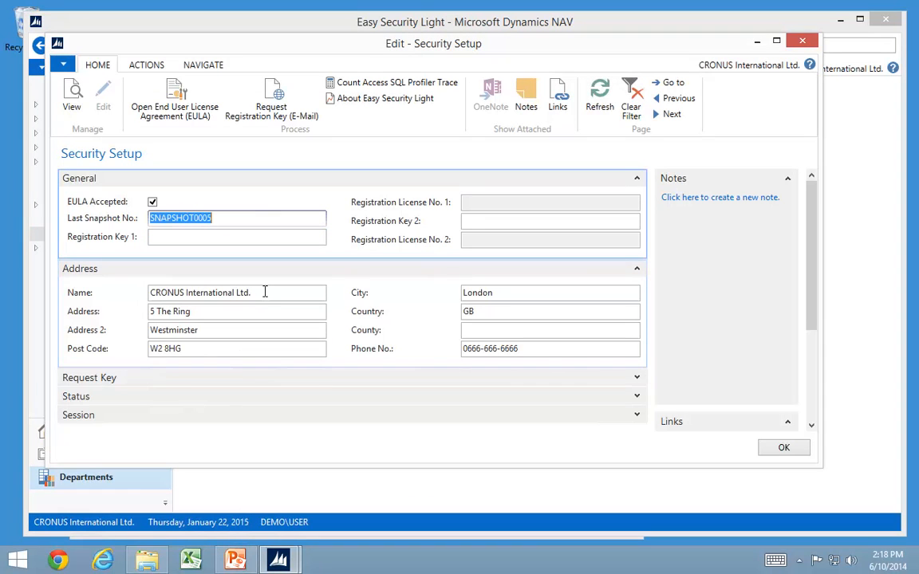
mouse_move(298, 302)
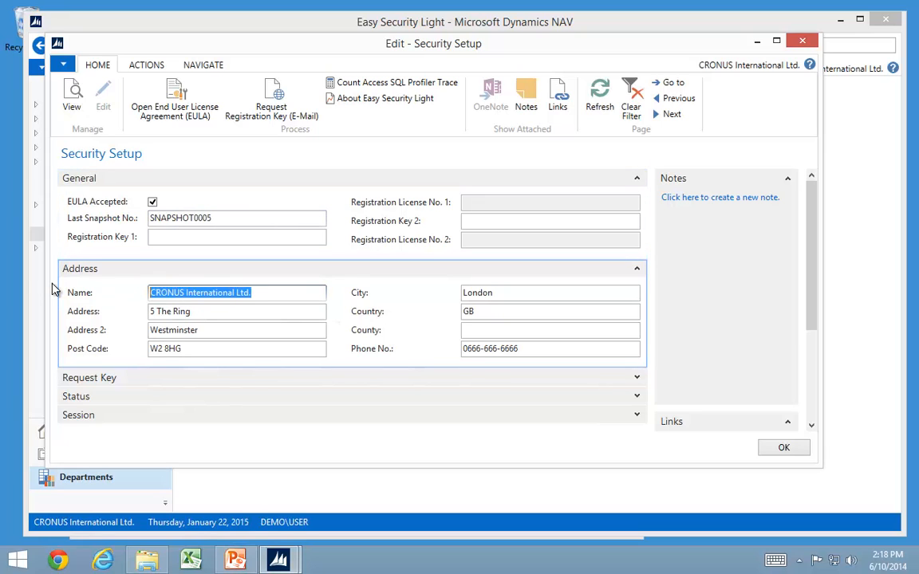
text(Meretool.com)
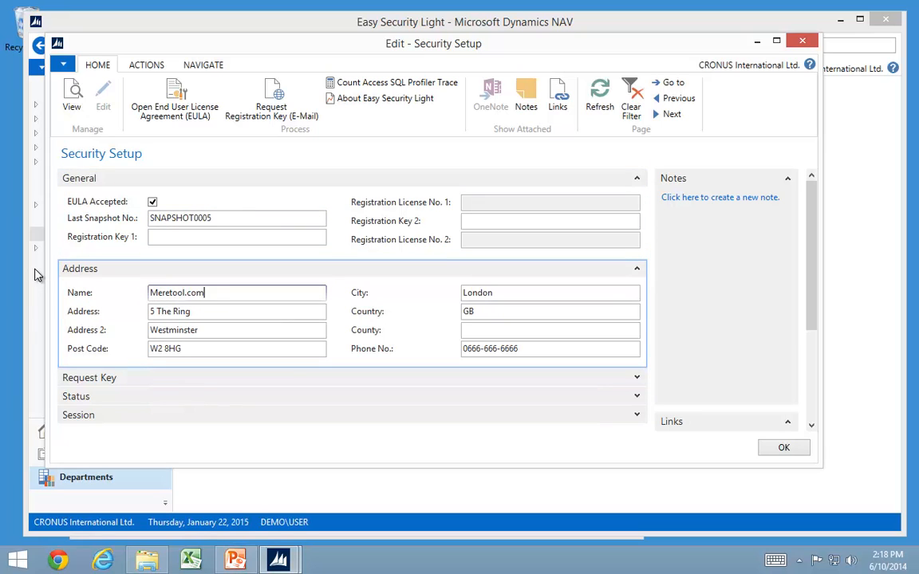
text(3153 Castaway Lane)
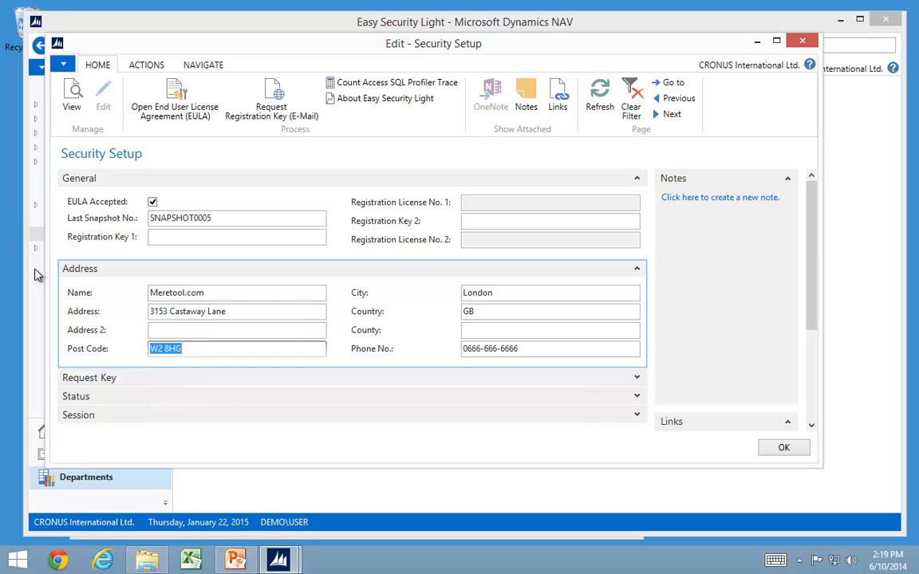
text(30341)
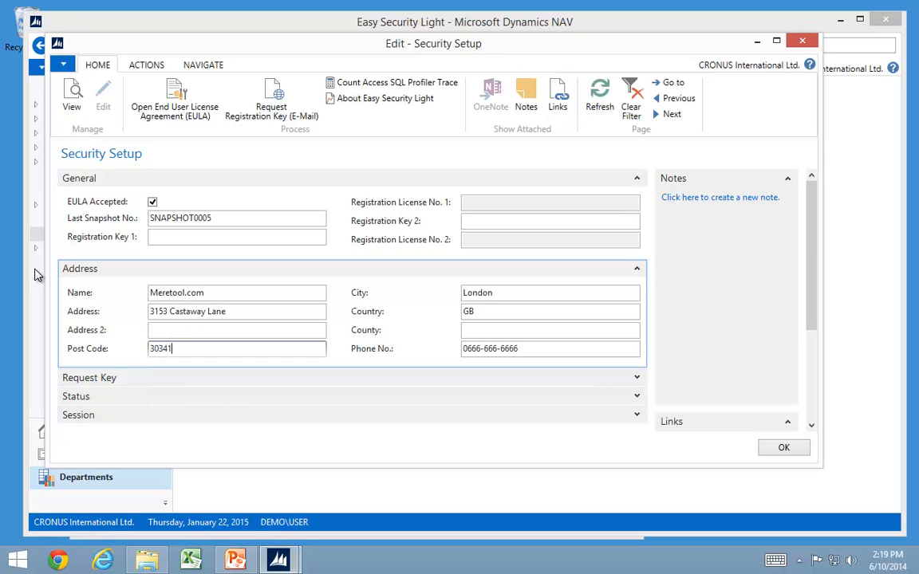
text(Atlansta)
click(549, 311)
text(USA)
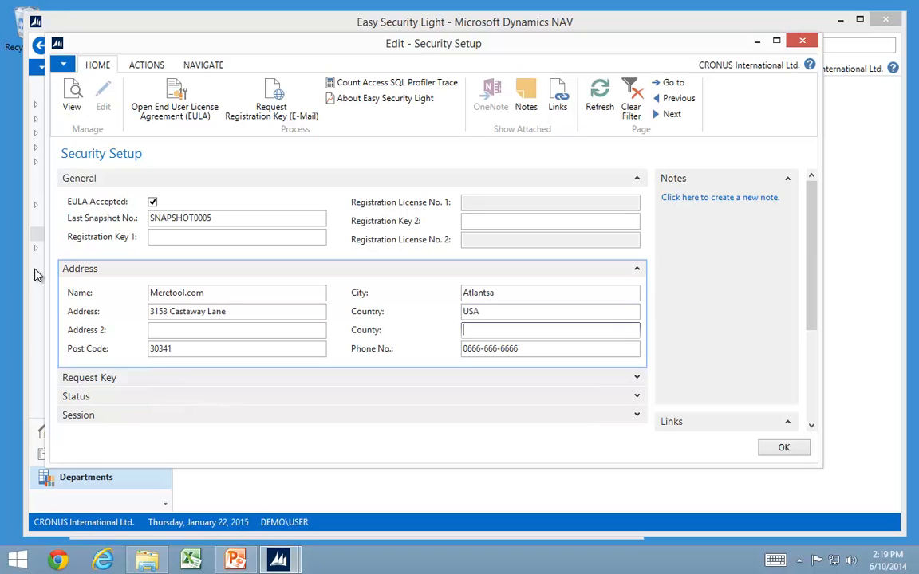
text(GA)
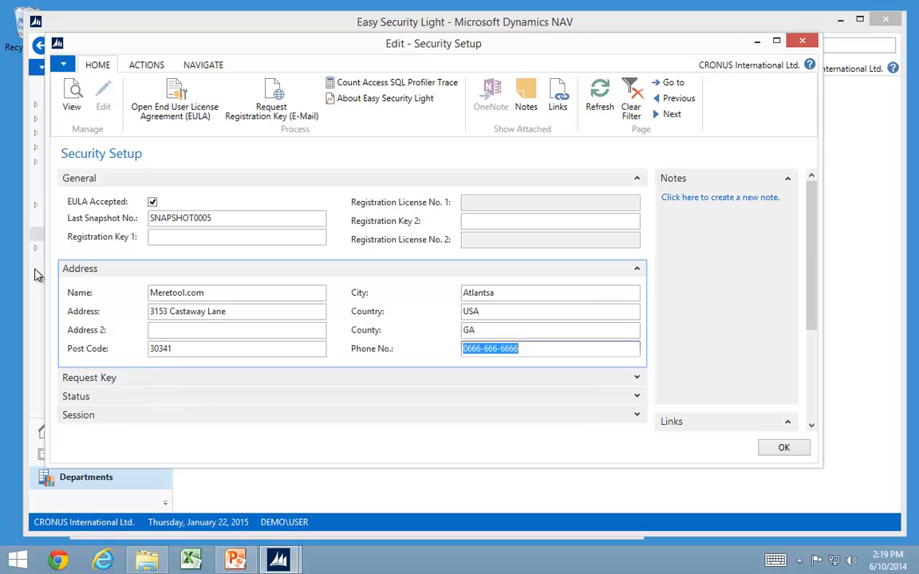
text(678 66)
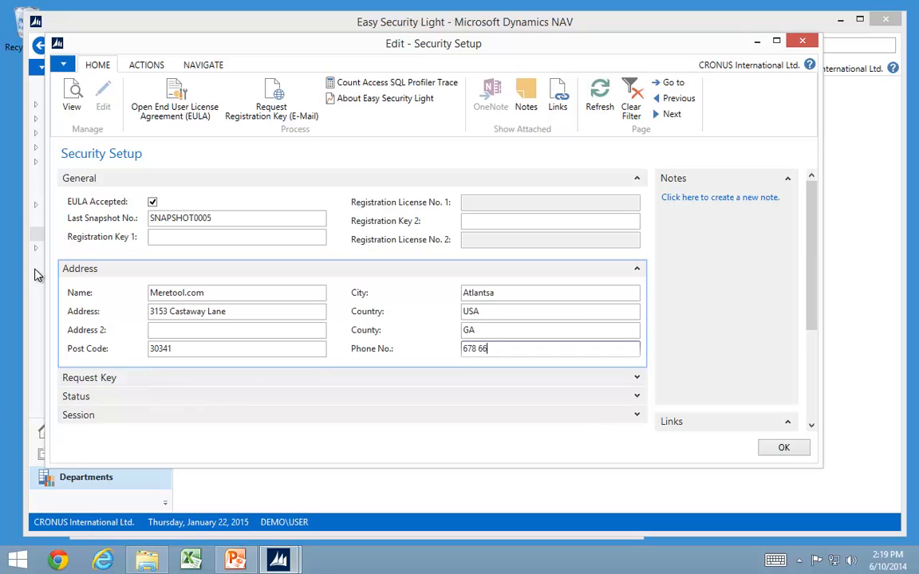
text(4200)
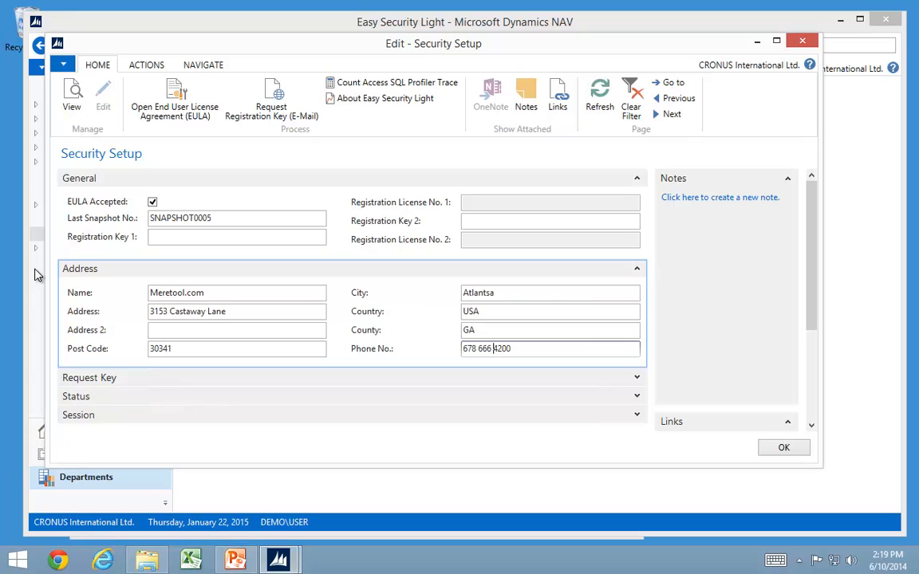
mouse_move(160, 406)
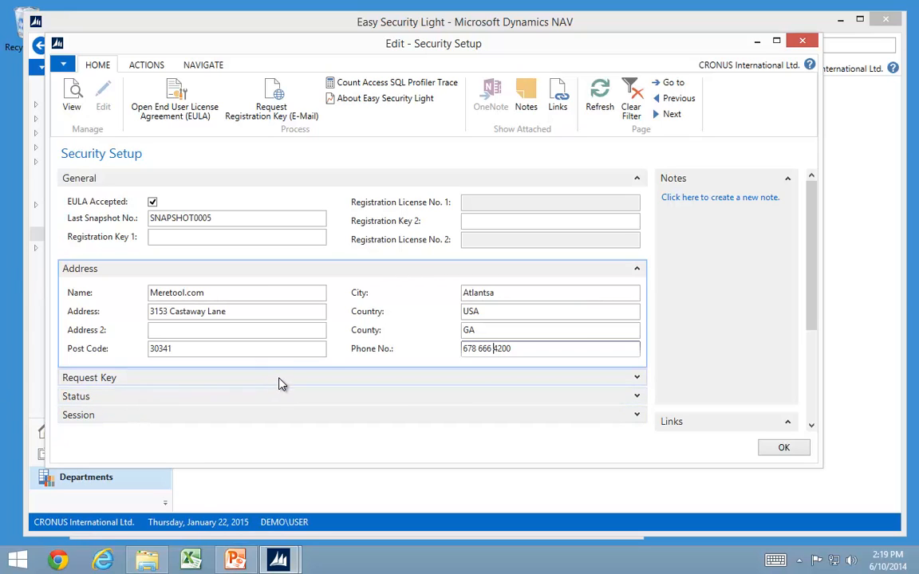
mouse_move(661, 383)
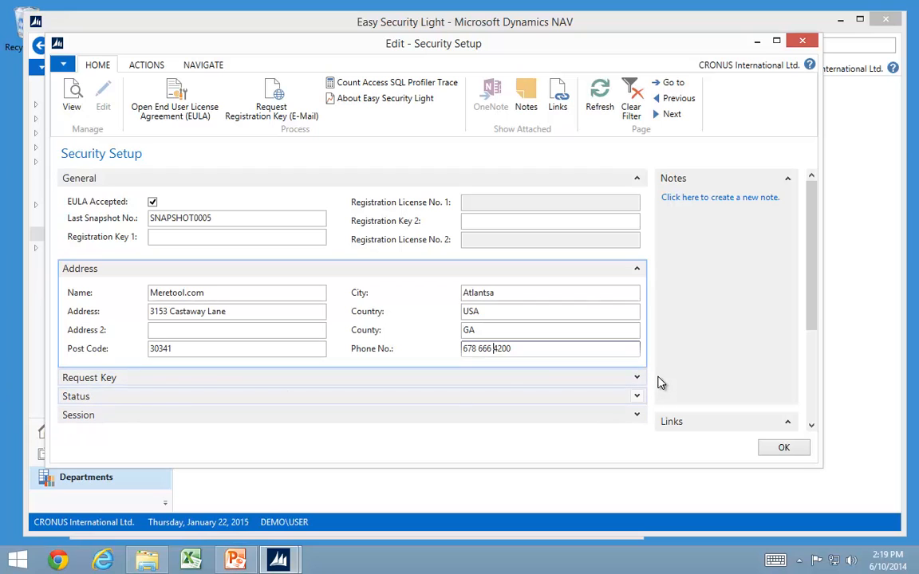
mouse_move(827, 359)
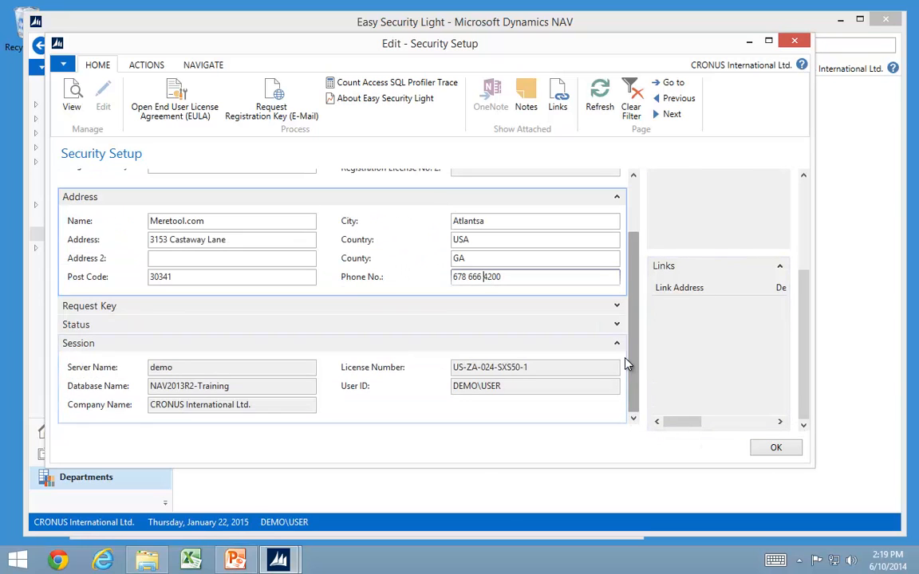
- Expand Request Key and choose CRONUS International Ltd. as Request Company Name 1
click(90, 306)
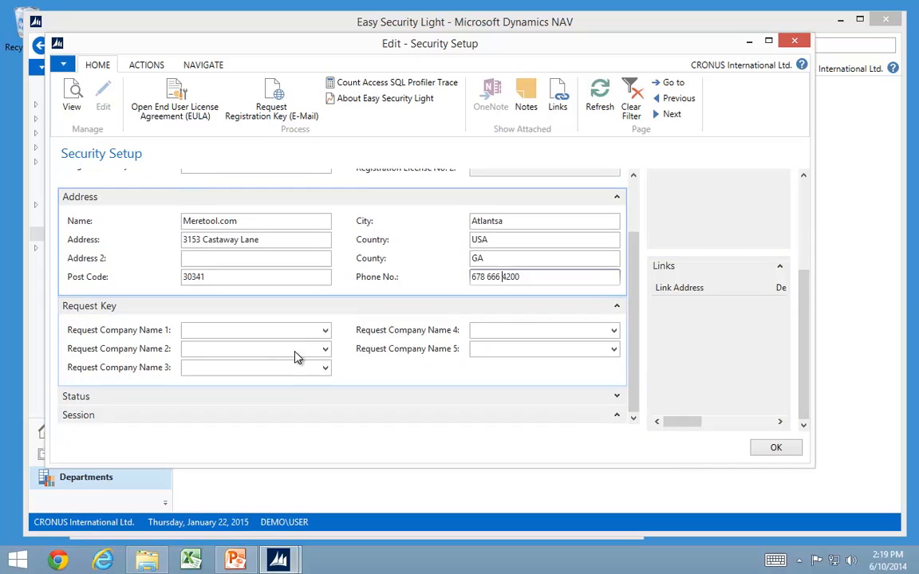
click(324, 330)
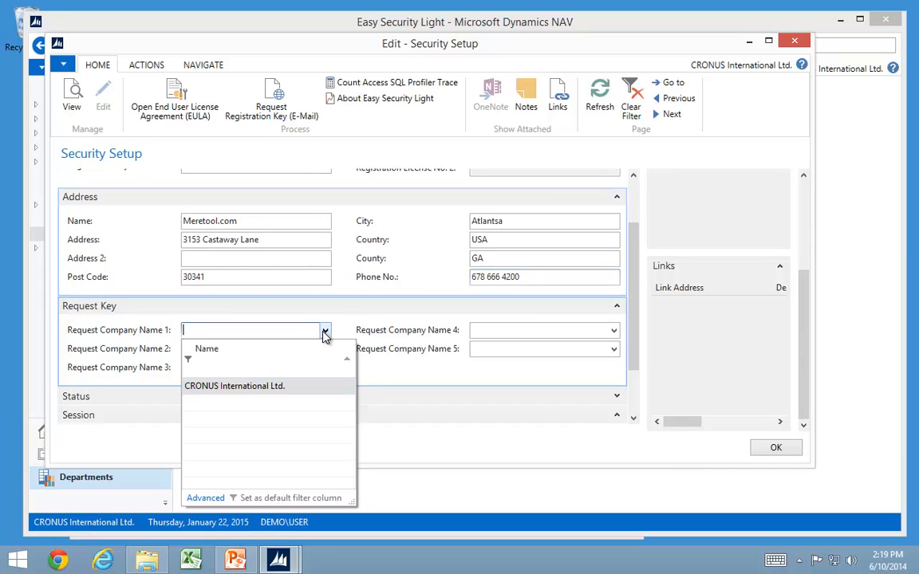
click(235, 386)
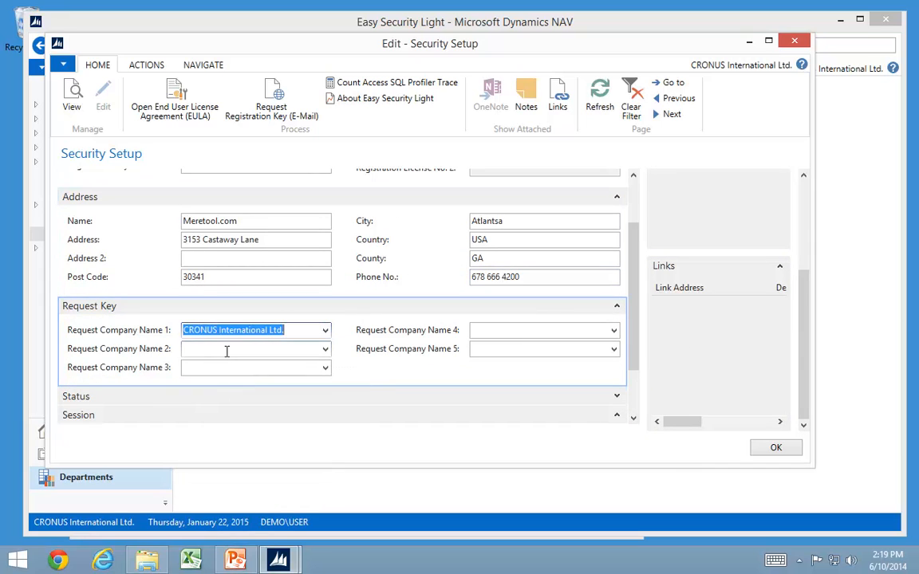
click(247, 349)
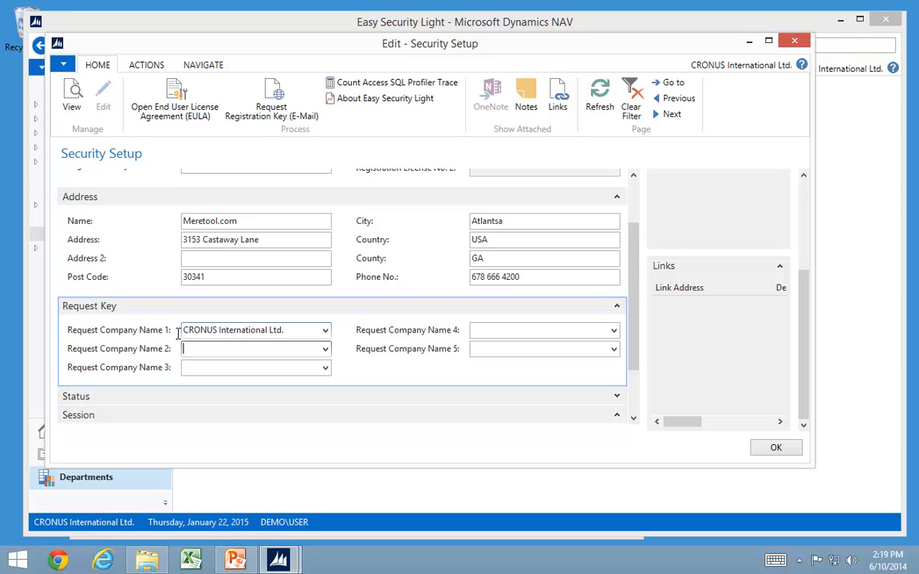
mouse_move(236, 335)
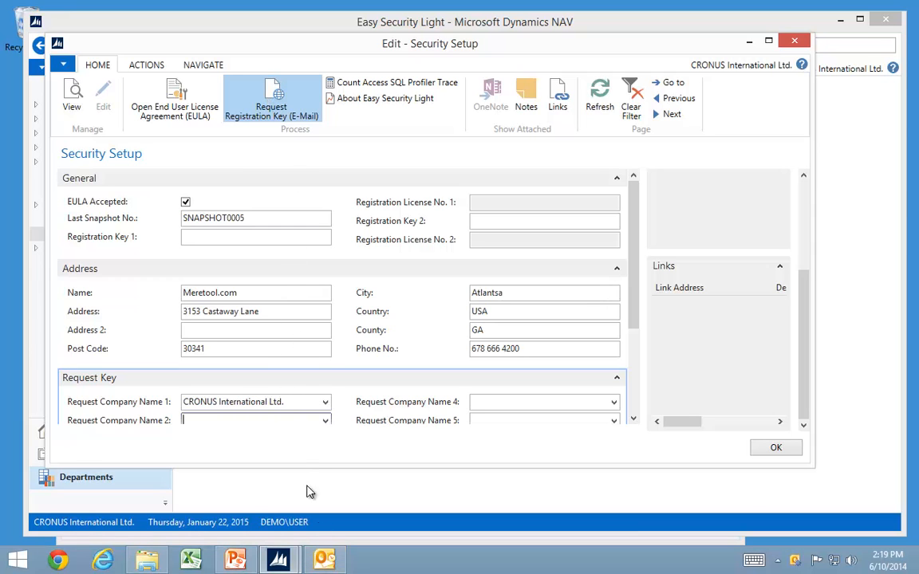
- Close the registration key request e-mail in Outlook without saving changes
click(271, 92)
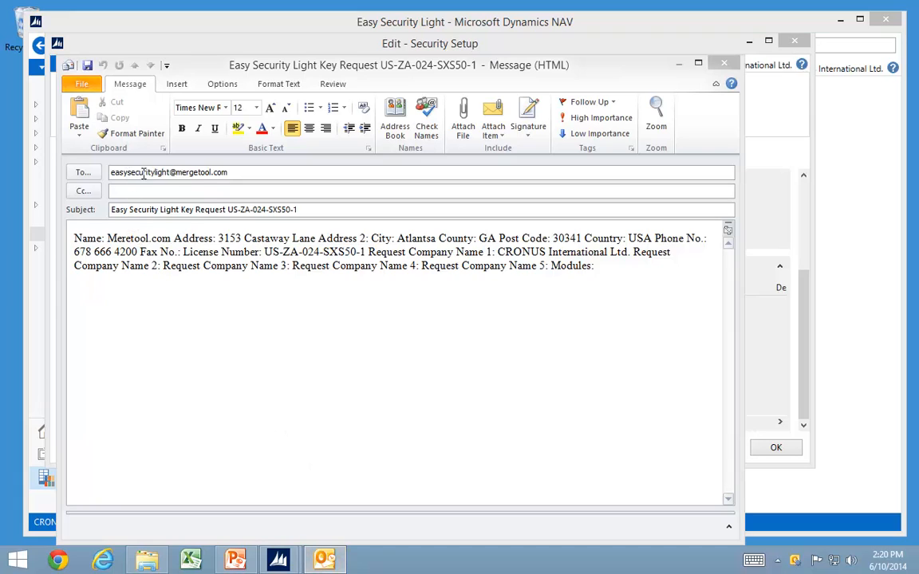
mouse_move(259, 187)
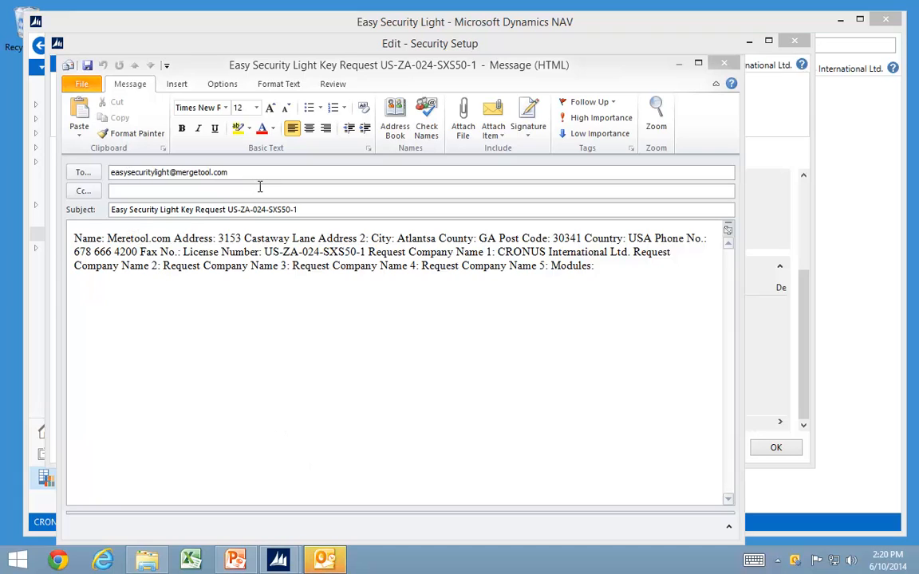
mouse_move(108, 107)
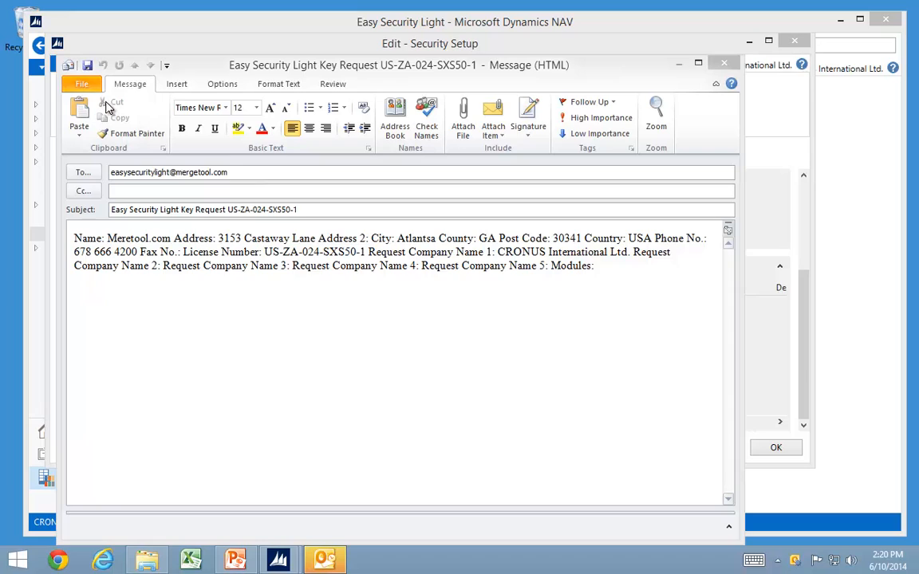
mouse_move(595, 273)
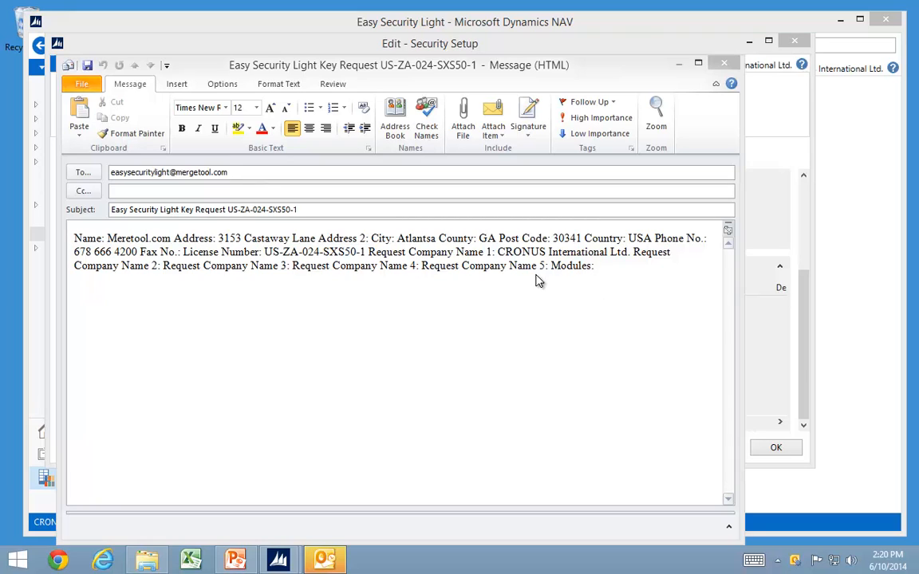
mouse_move(550, 241)
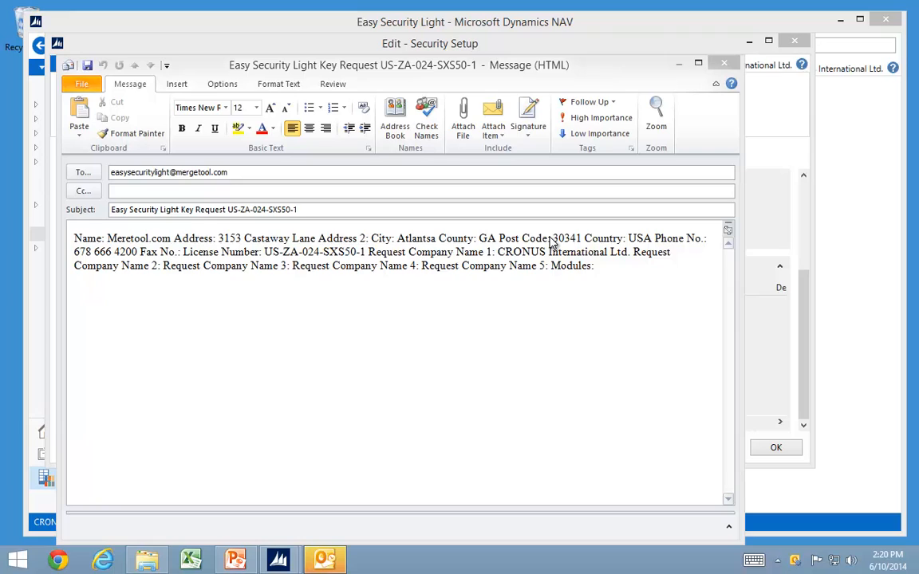
mouse_move(440, 254)
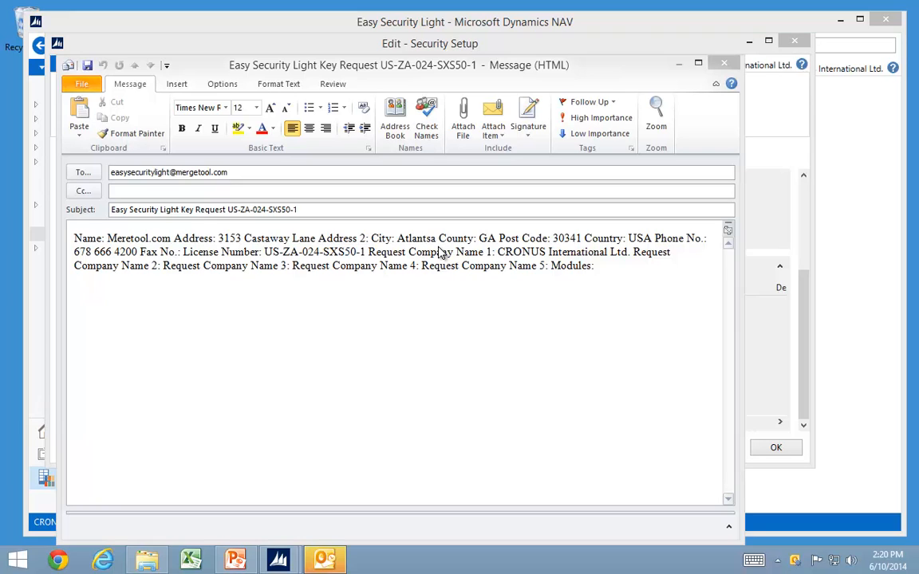
mouse_move(309, 266)
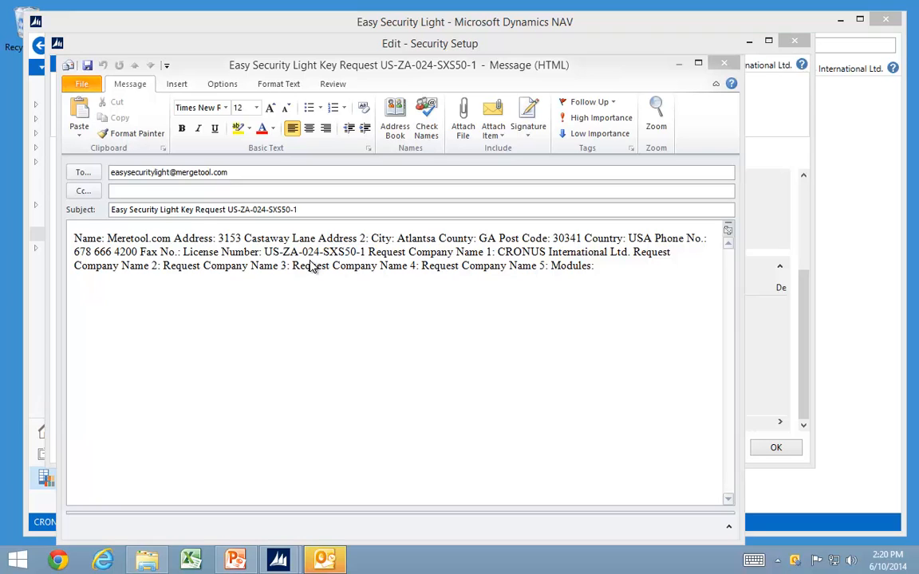
mouse_move(501, 282)
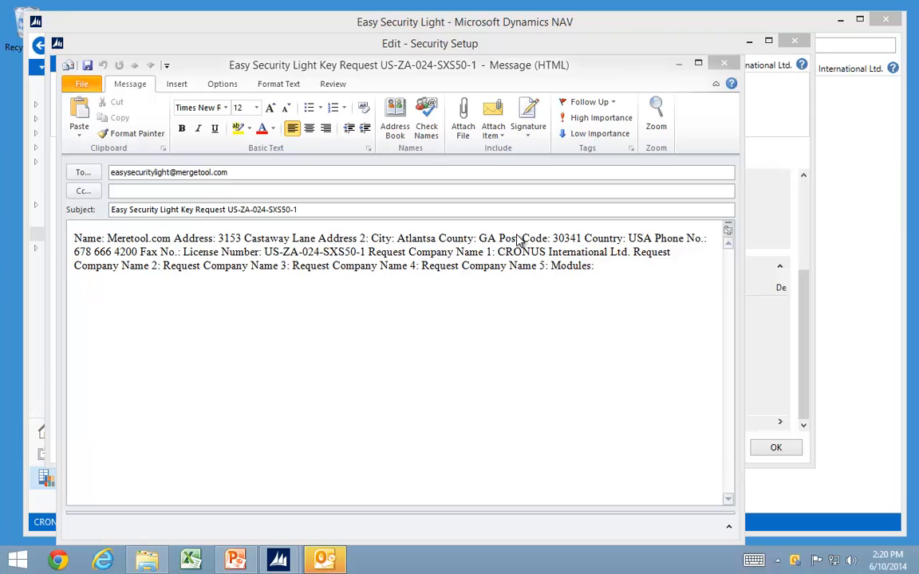
mouse_move(546, 269)
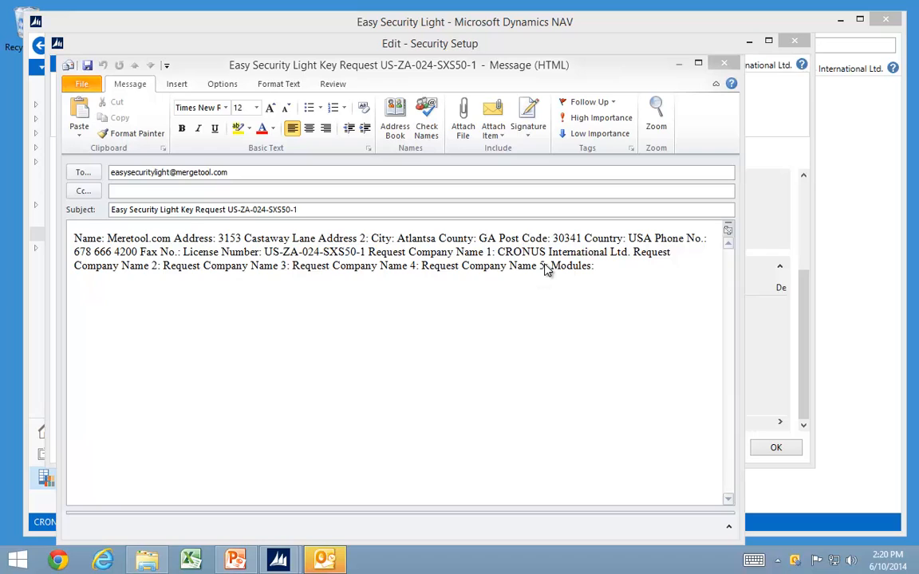
mouse_move(331, 266)
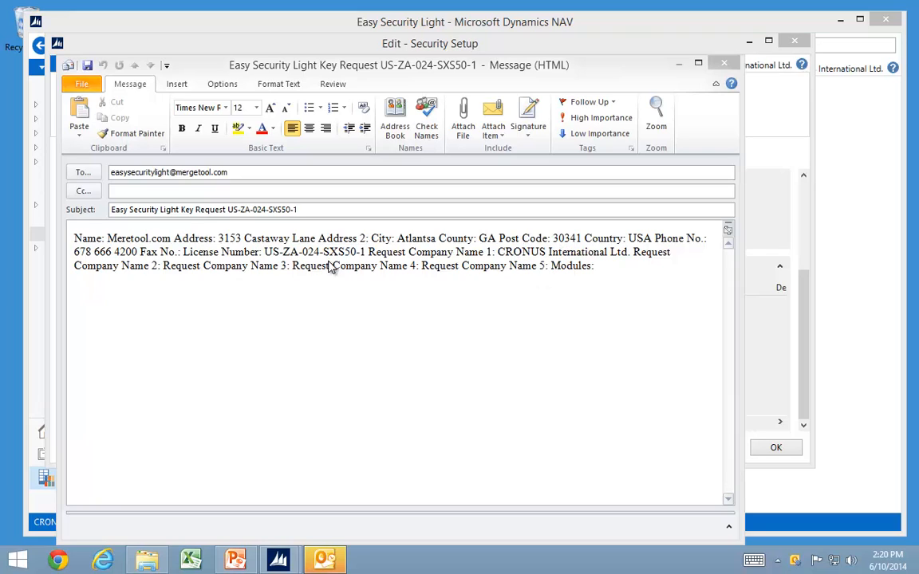
mouse_move(564, 259)
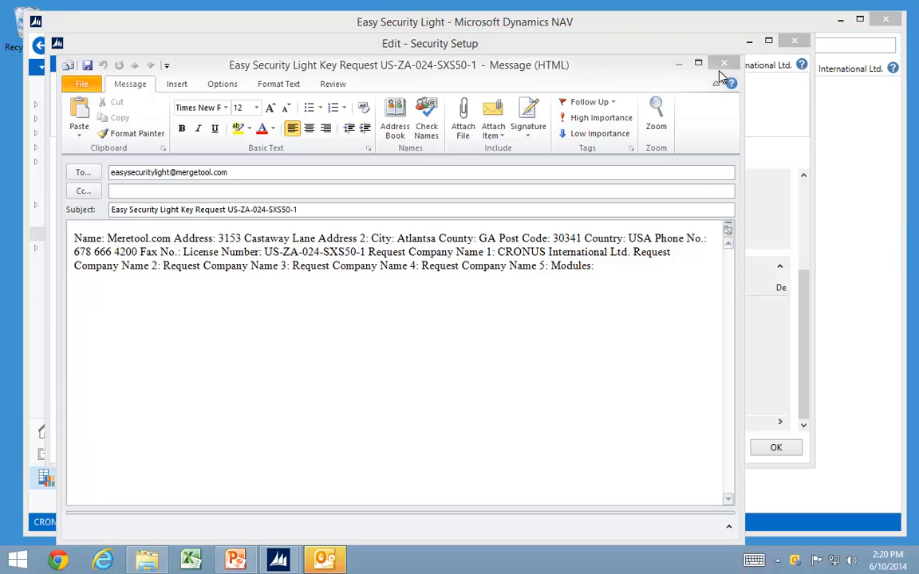
click(721, 60)
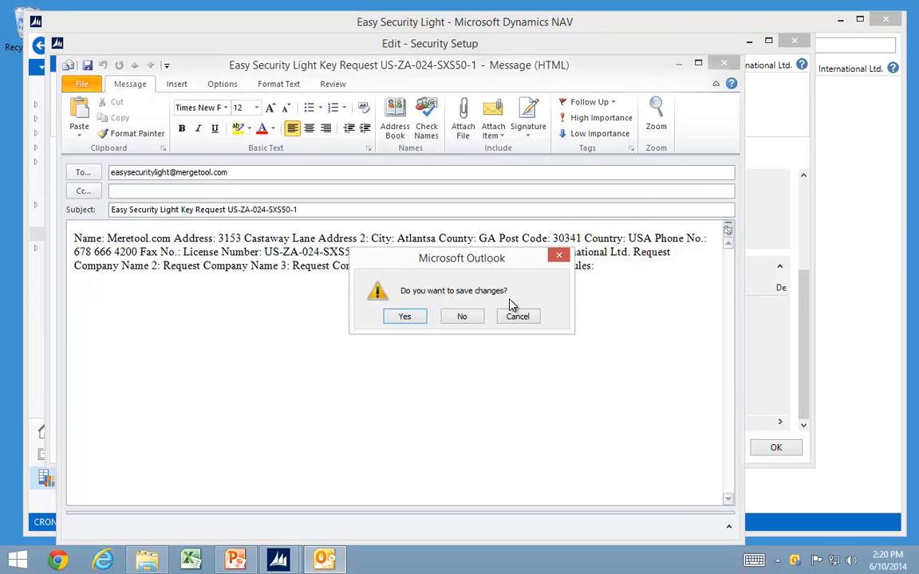
click(461, 316)
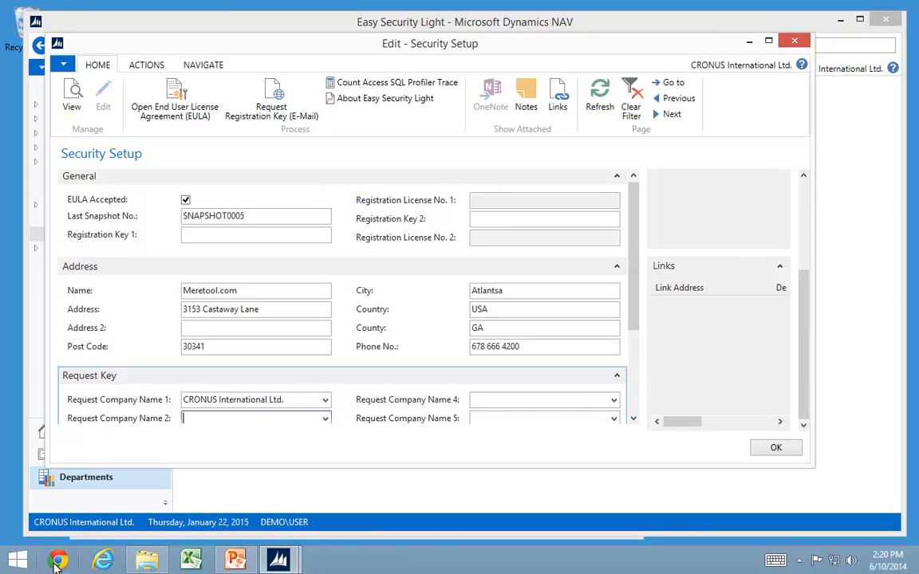
mouse_move(56, 573)
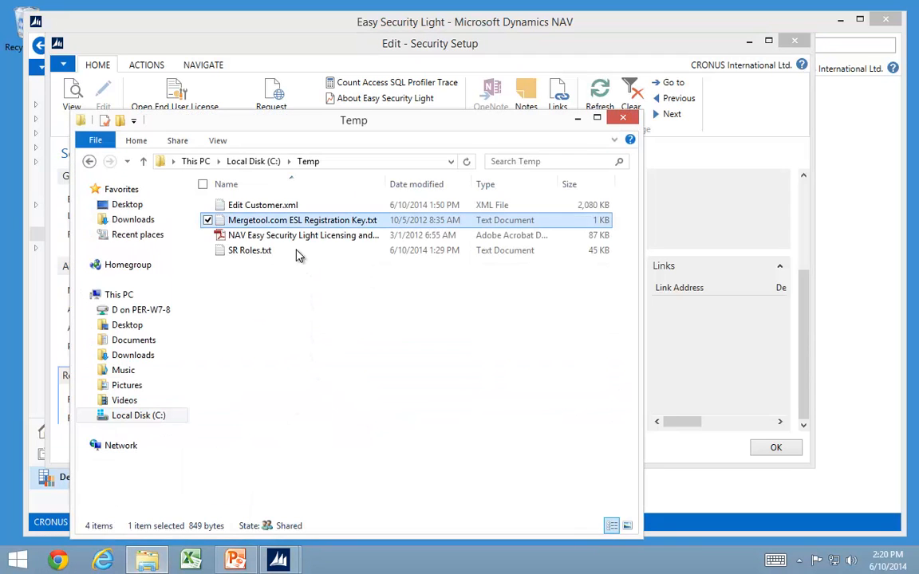
mouse_move(269, 224)
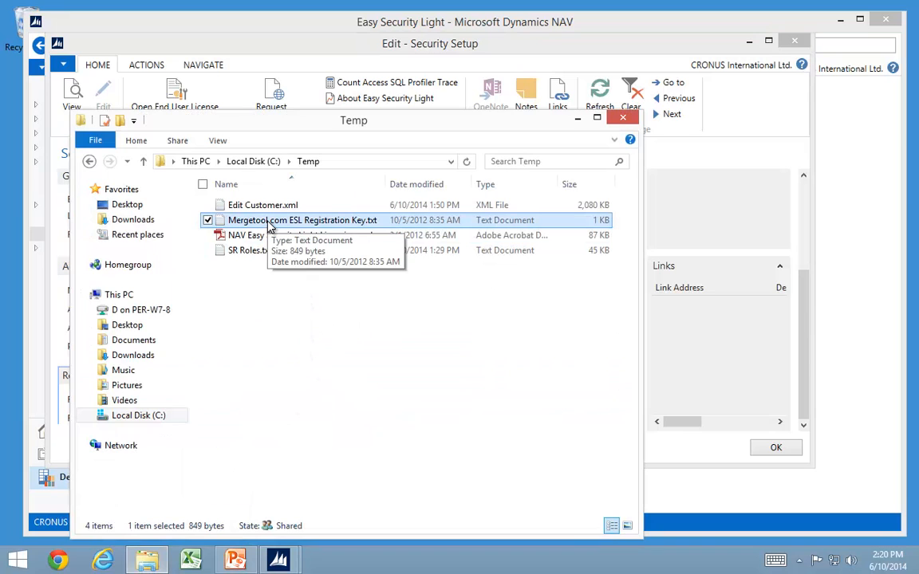
- Copy the key from Mergetool.com ESL Registration Key.txt into Registration Key 1 and confirm Security Setup
double_click(300, 220)
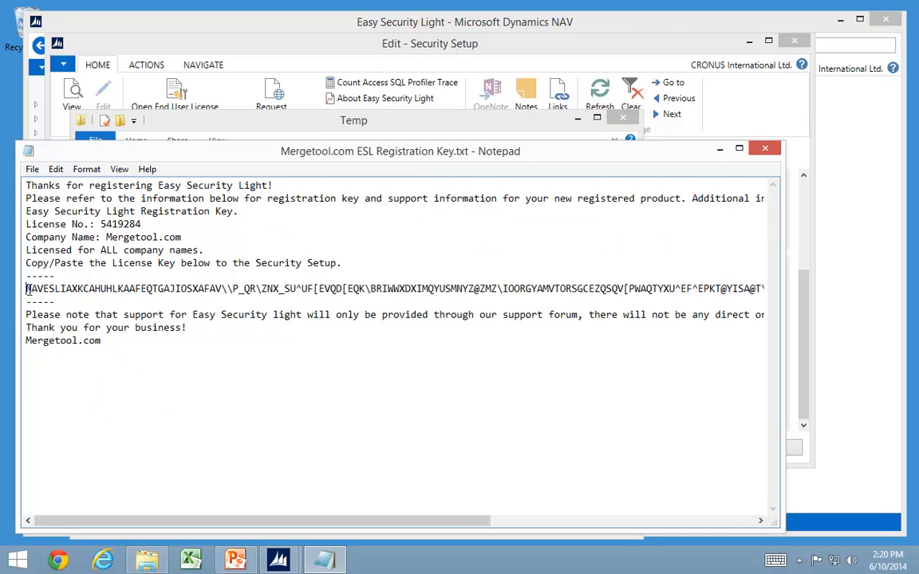
drag(26, 288, 658, 288)
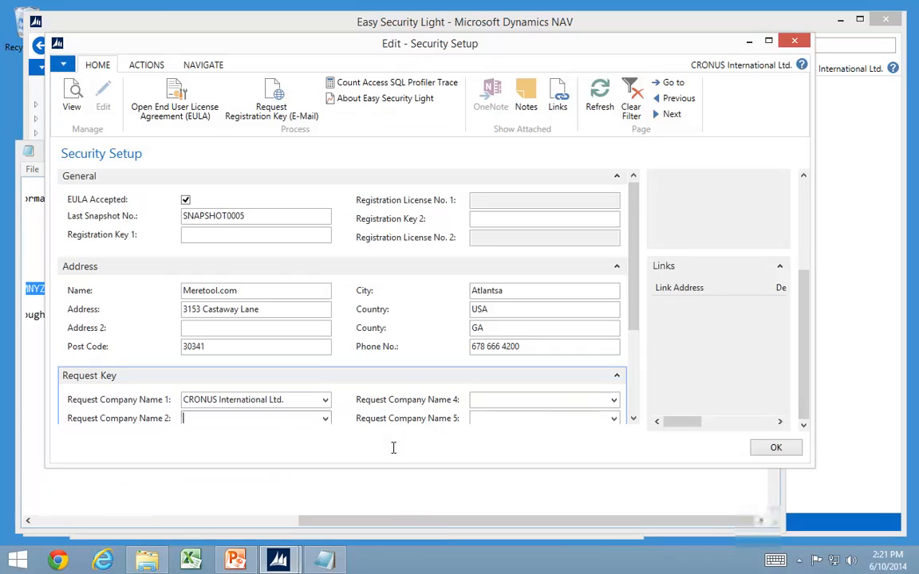
click(255, 234)
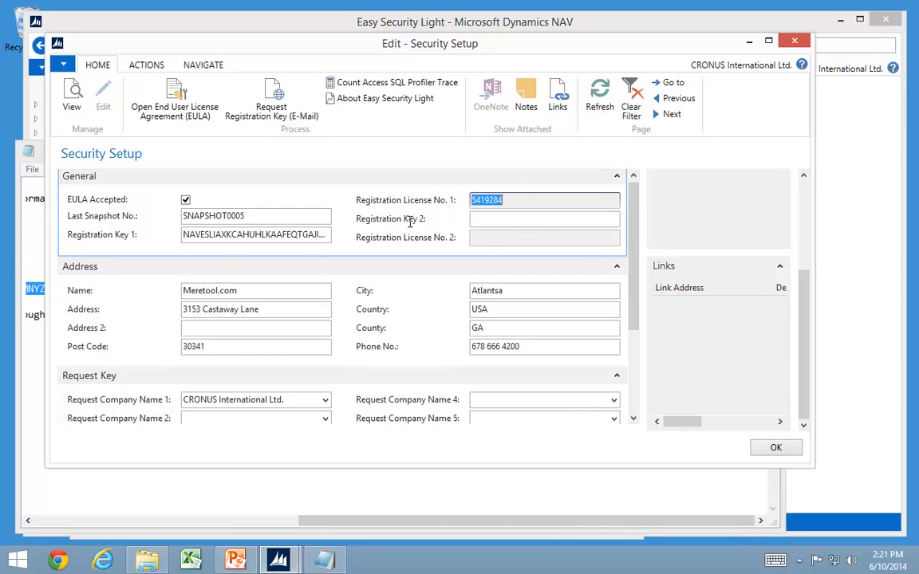
mouse_move(454, 216)
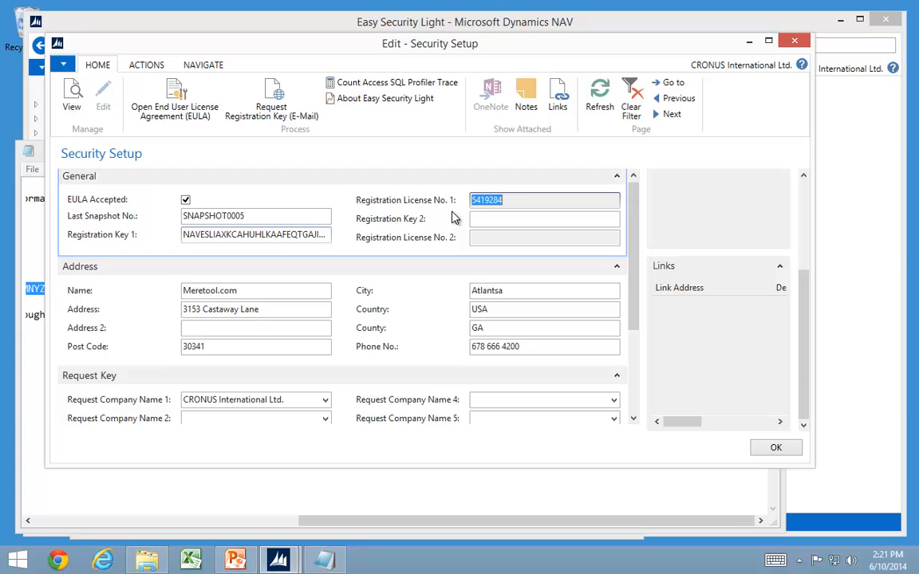
mouse_move(429, 221)
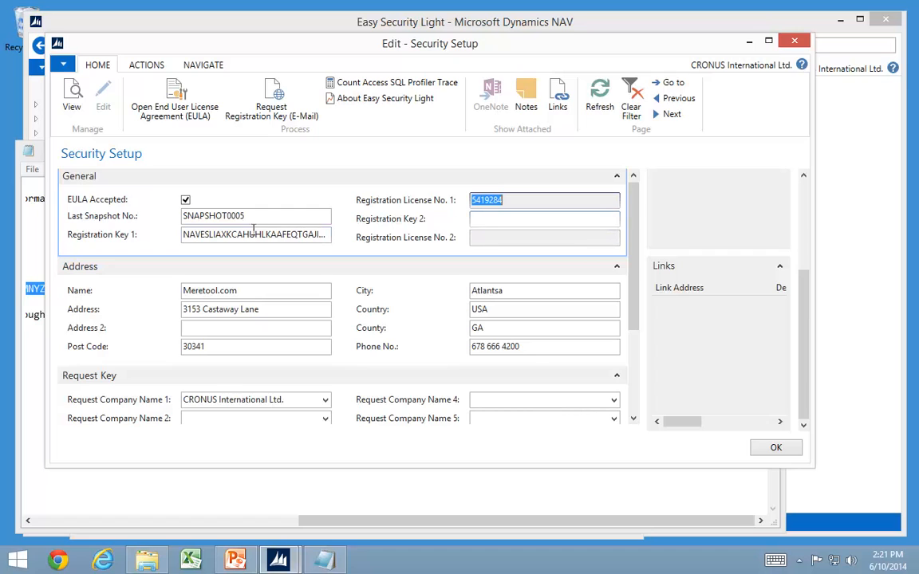
mouse_move(175, 301)
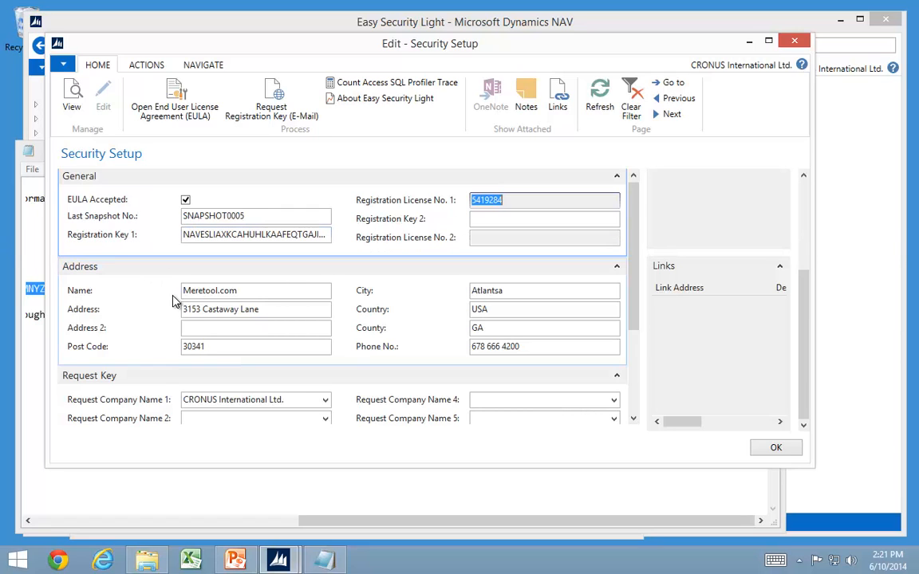
mouse_move(775, 447)
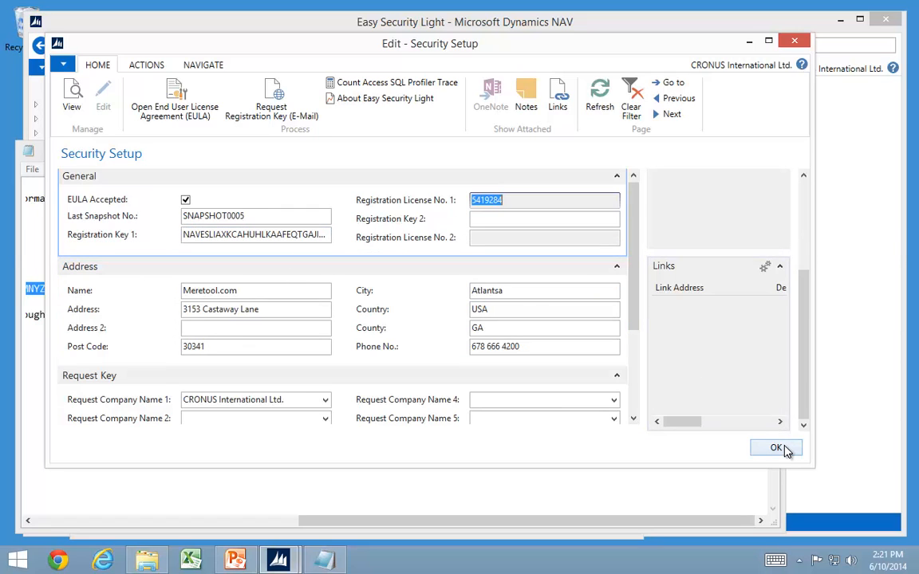
click(775, 448)
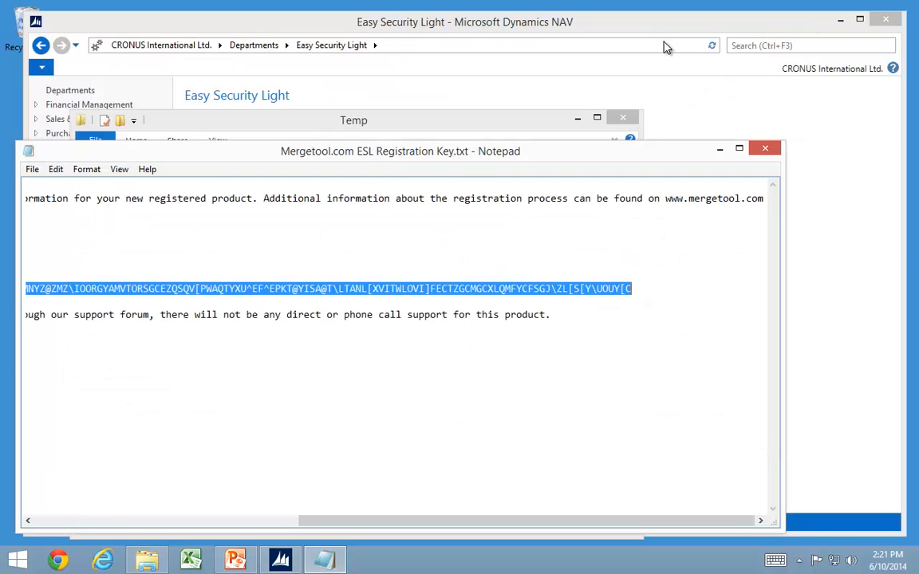
- From Permission Sets, import the Edit Customer trace into TEST2 and acknowledge both messages
click(765, 148)
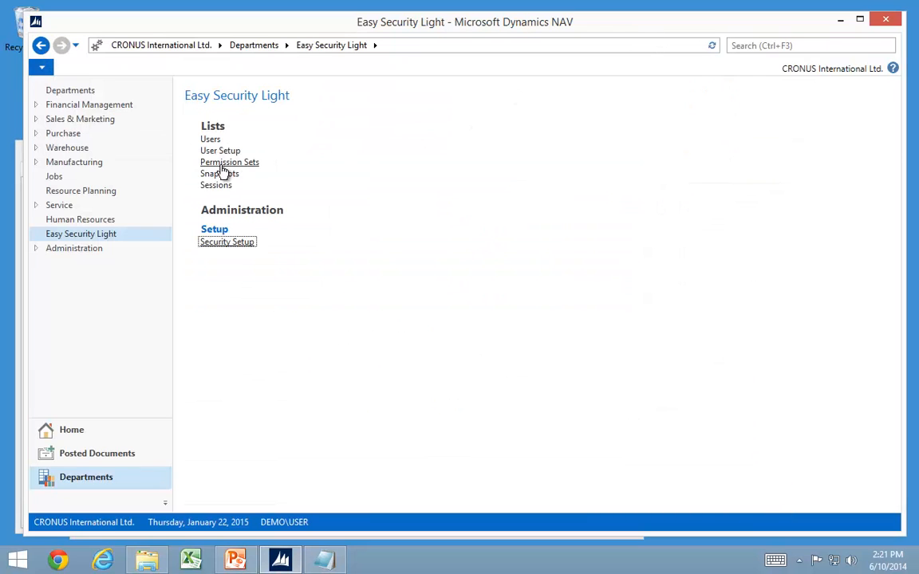
click(229, 162)
text(TEST2)
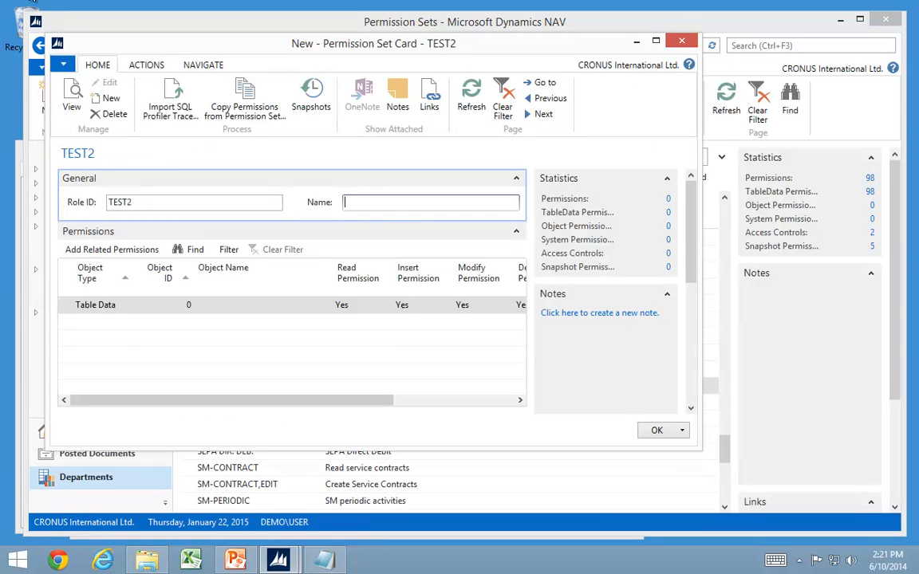
click(170, 94)
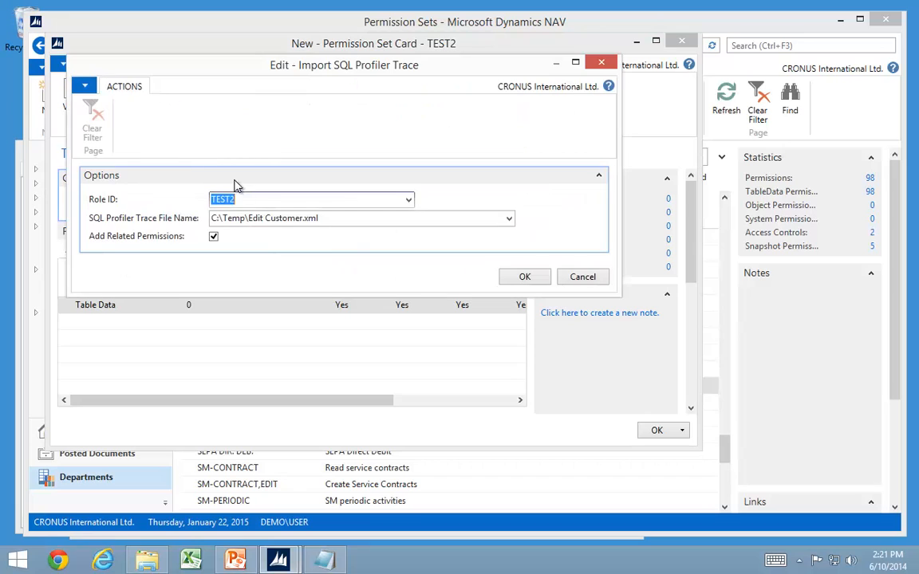
click(524, 276)
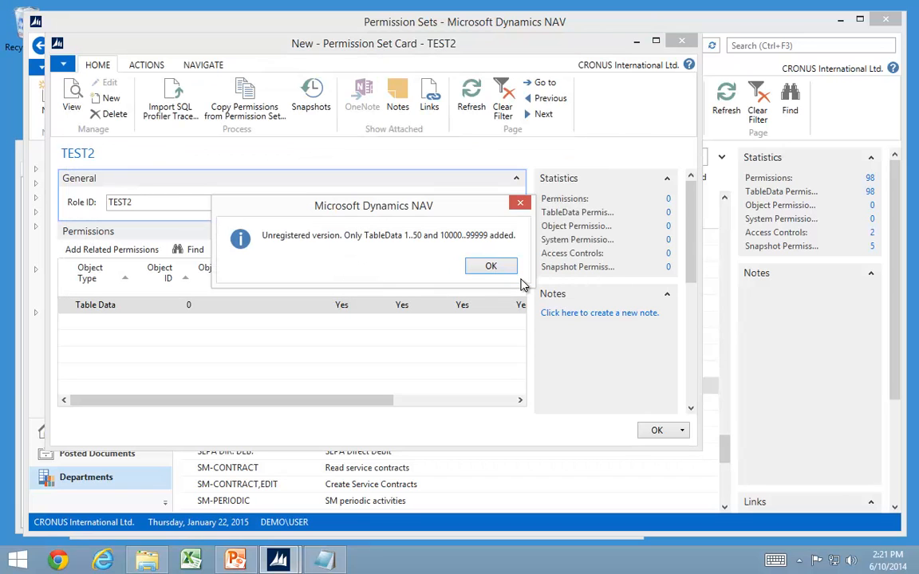
click(490, 265)
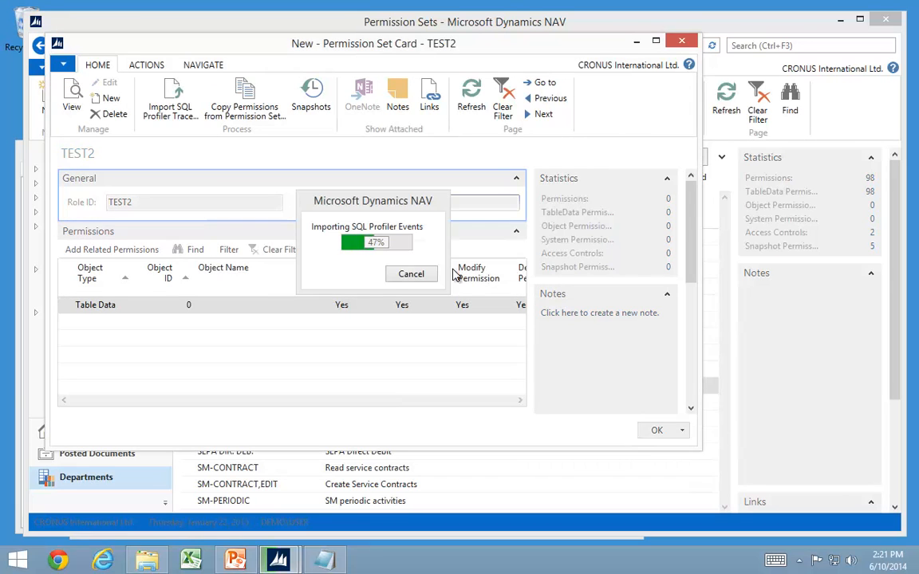
mouse_move(411, 274)
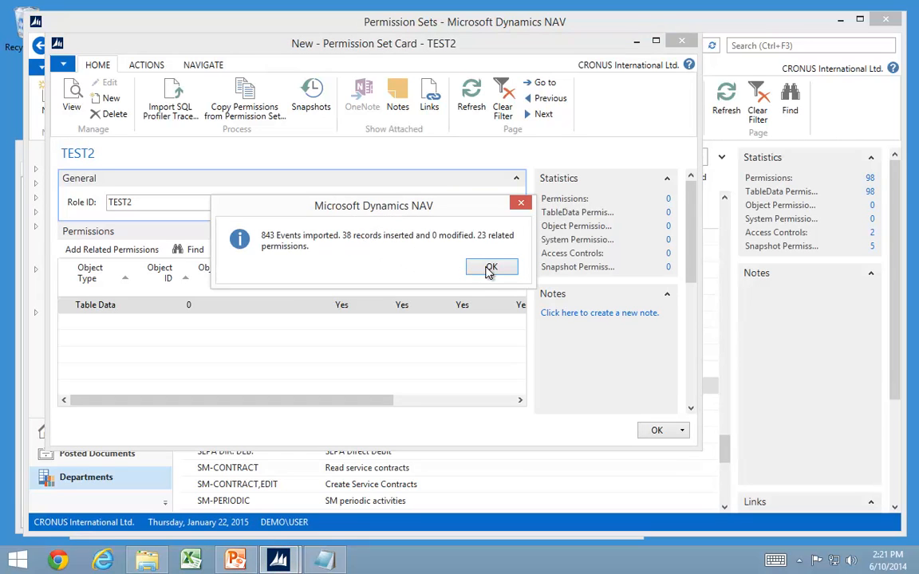
click(491, 266)
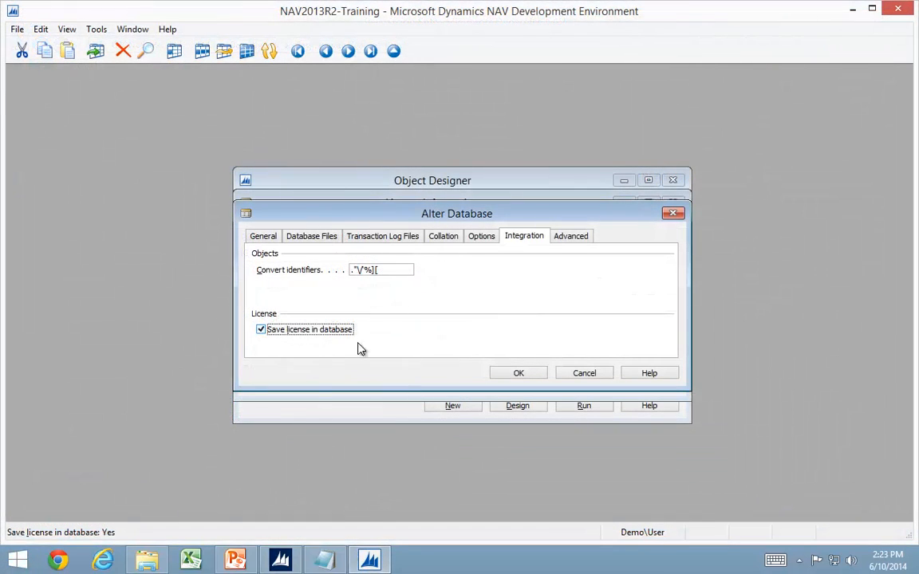
- Enable saving the license in the database and upload the No Insert license file
click(518, 372)
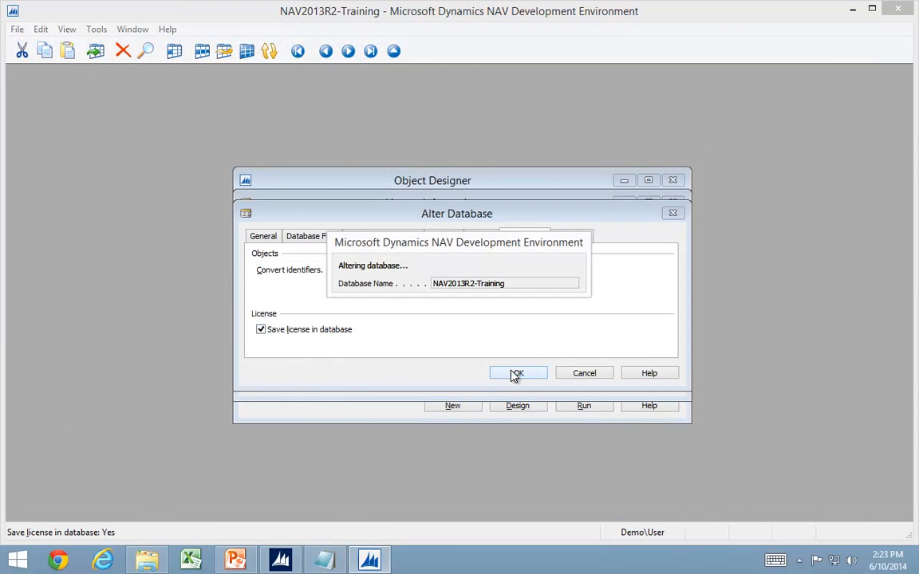
click(518, 373)
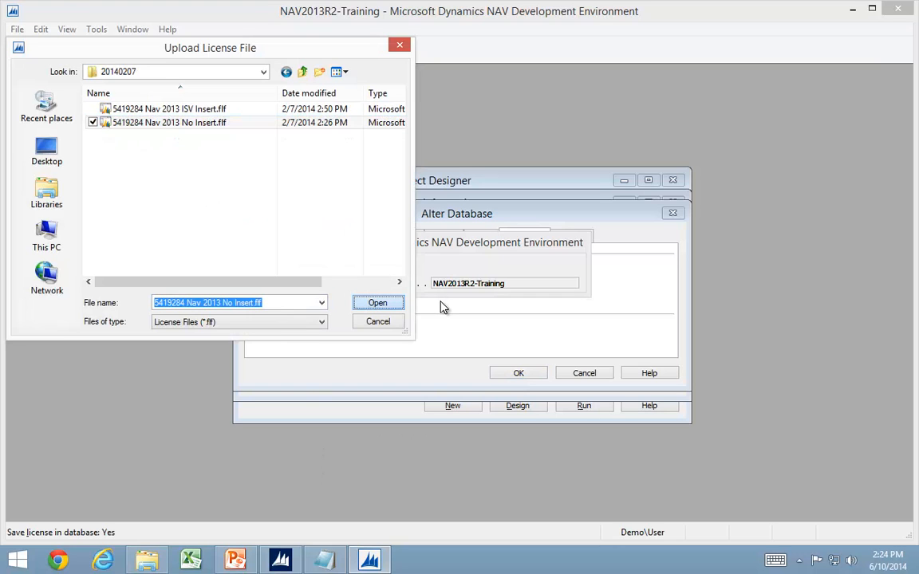
click(378, 302)
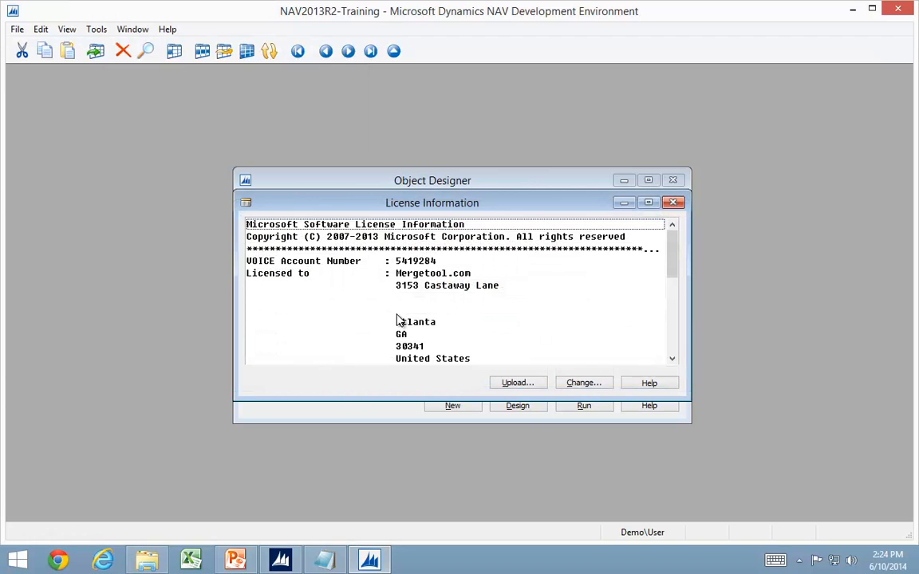
mouse_move(274, 503)
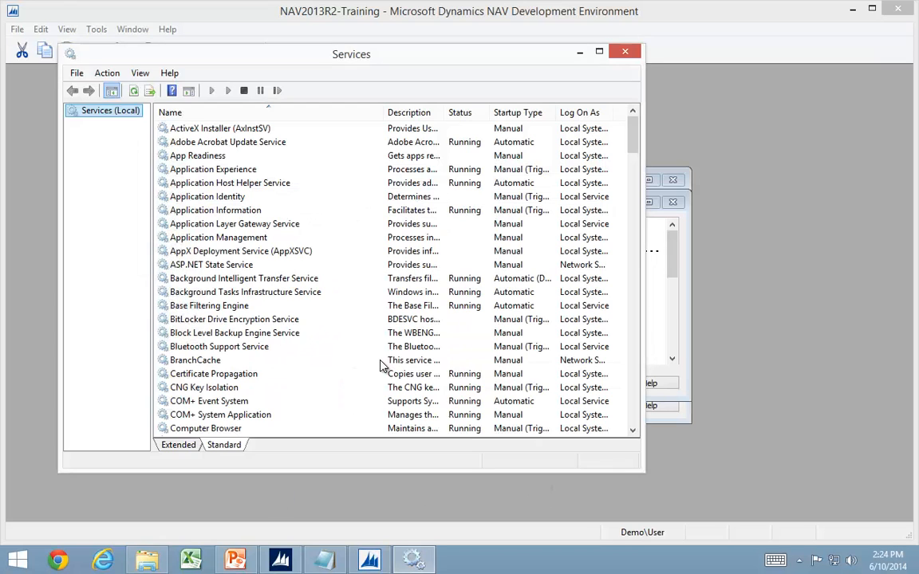
- Restart the Microsoft Dynamics NAV Server [NAV2013R2-Training] service from the Services list
scroll(down, 3)
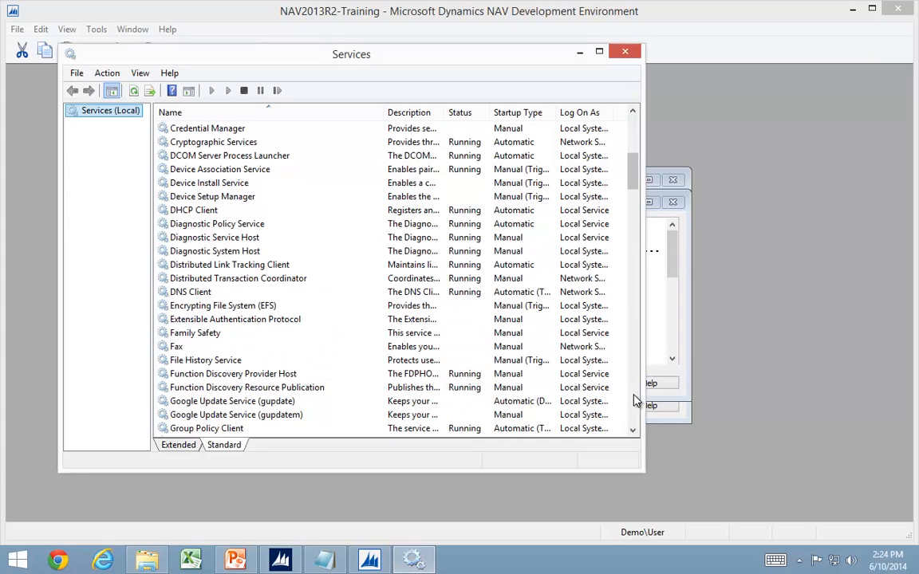
scroll(down, 3)
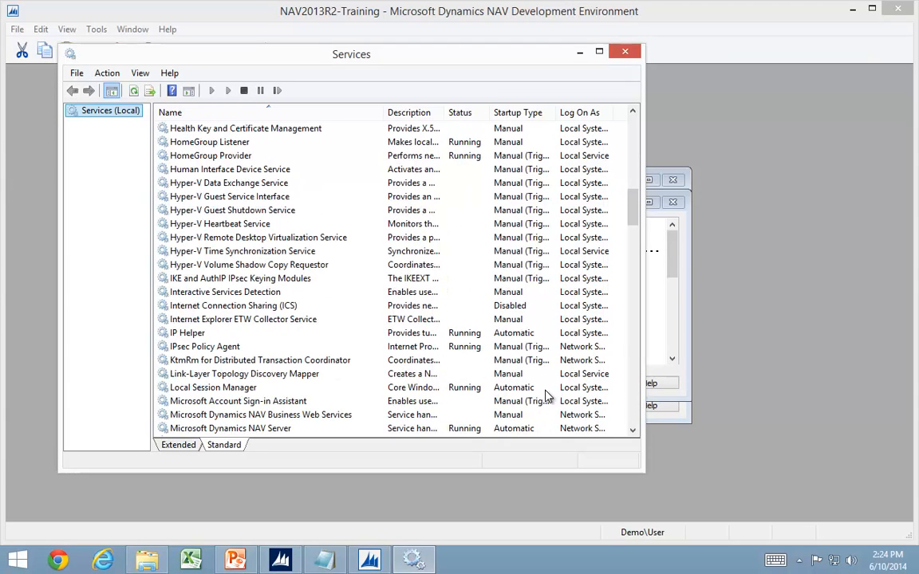
right_click(231, 428)
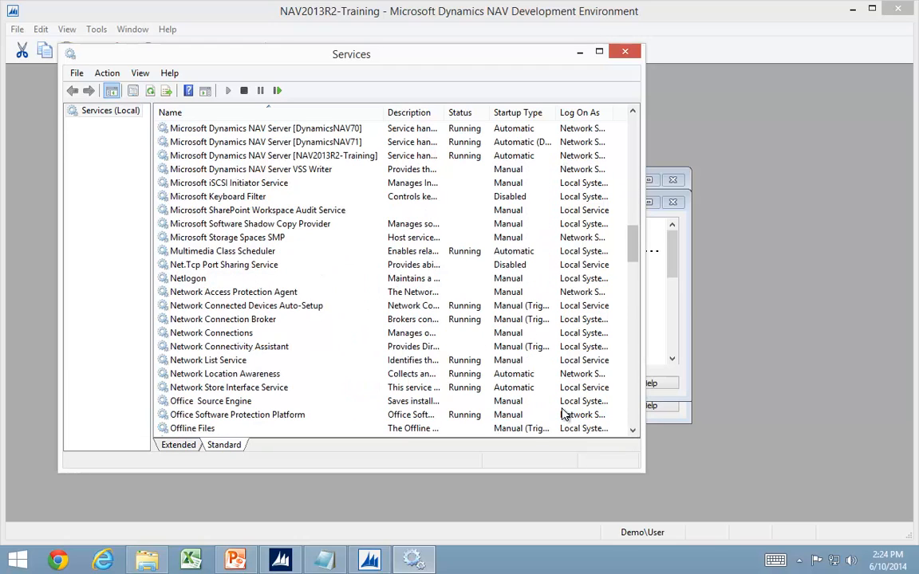
click(273, 156)
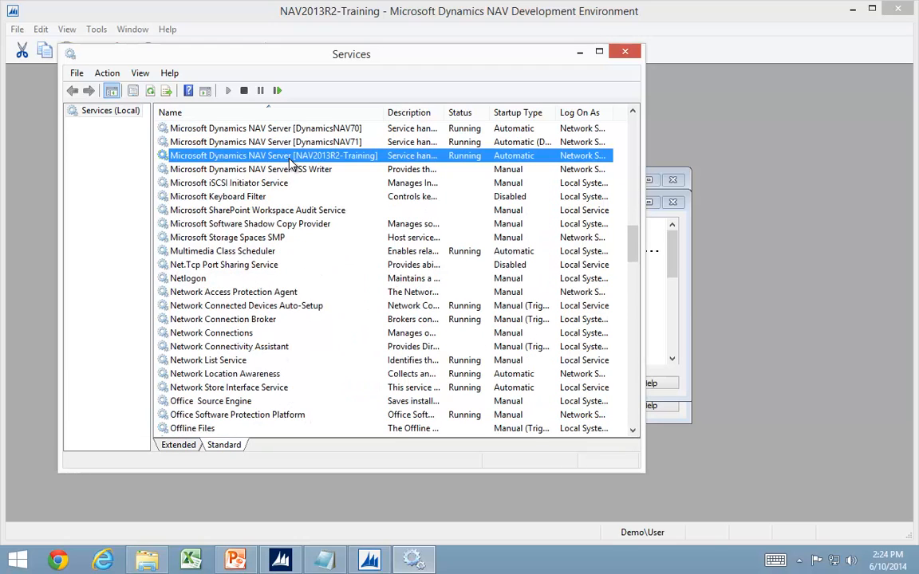
right_click(291, 155)
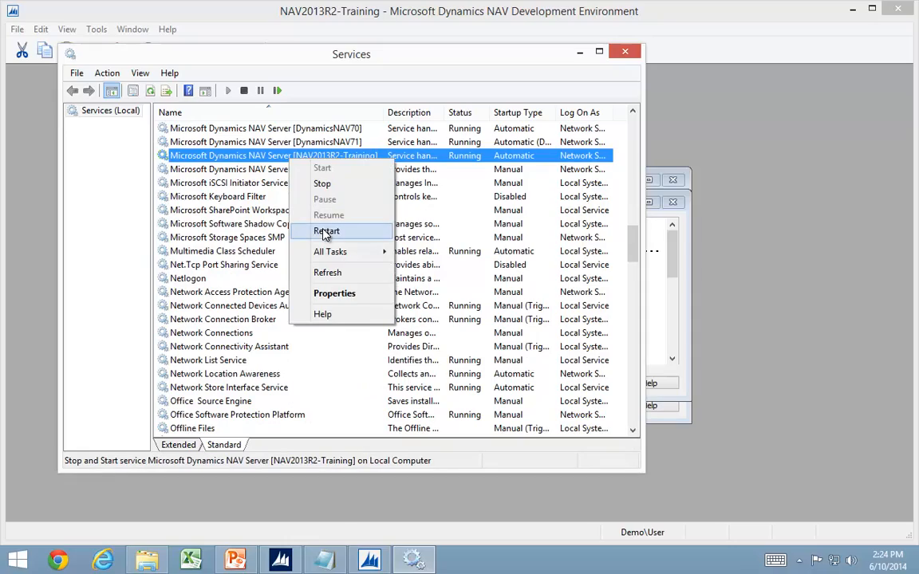
click(326, 231)
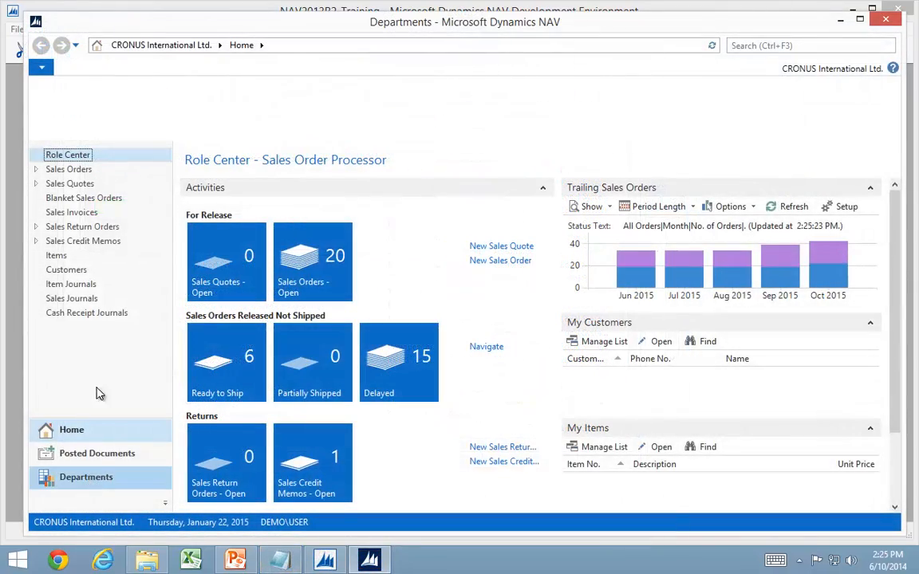
click(85, 477)
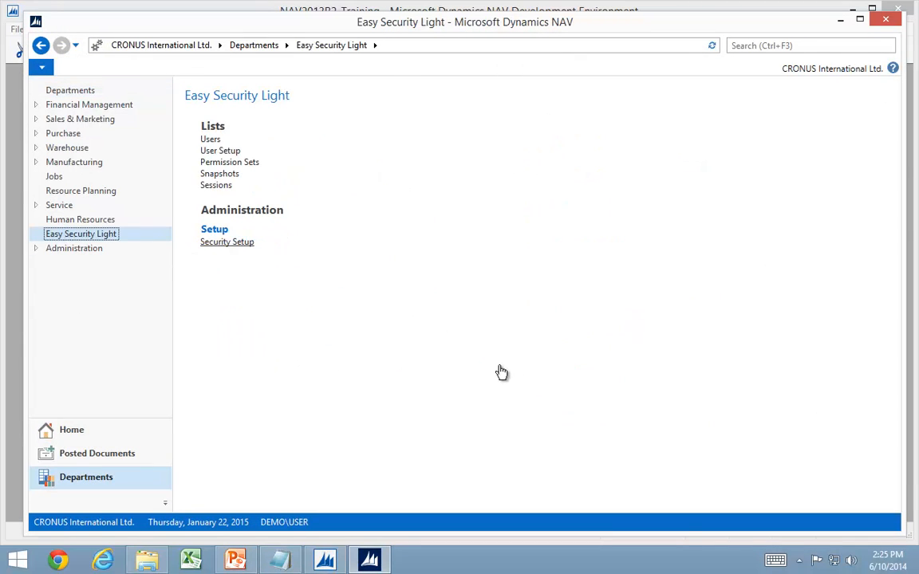
click(227, 242)
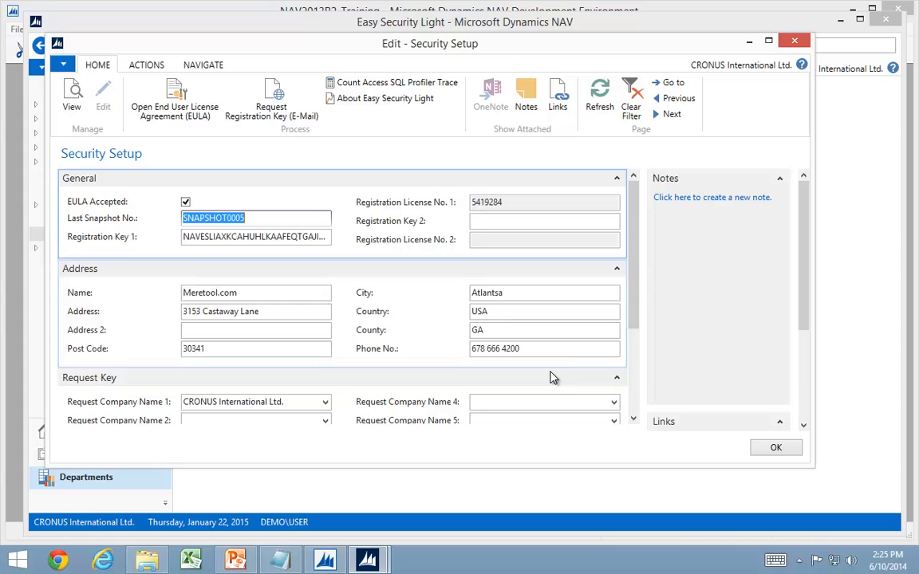
scroll(down, 3)
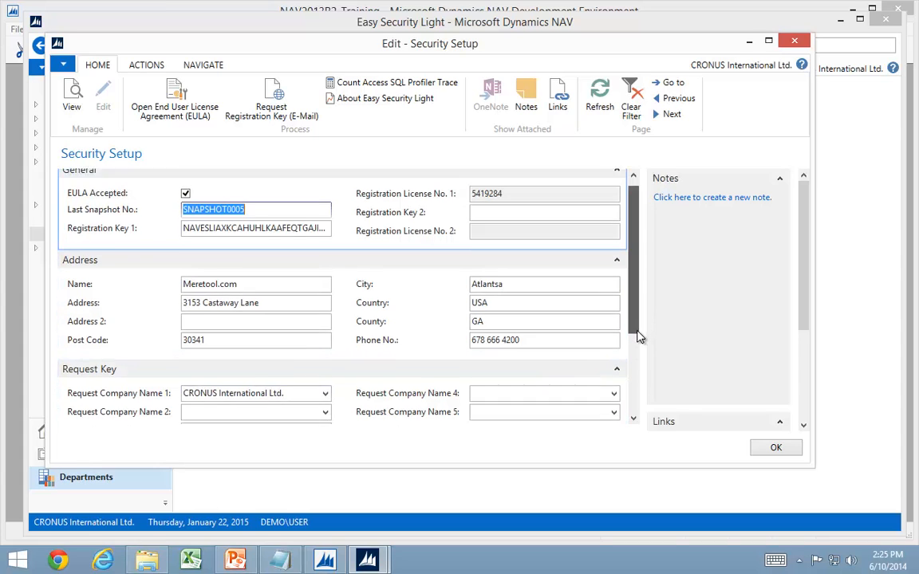
scroll(down, 3)
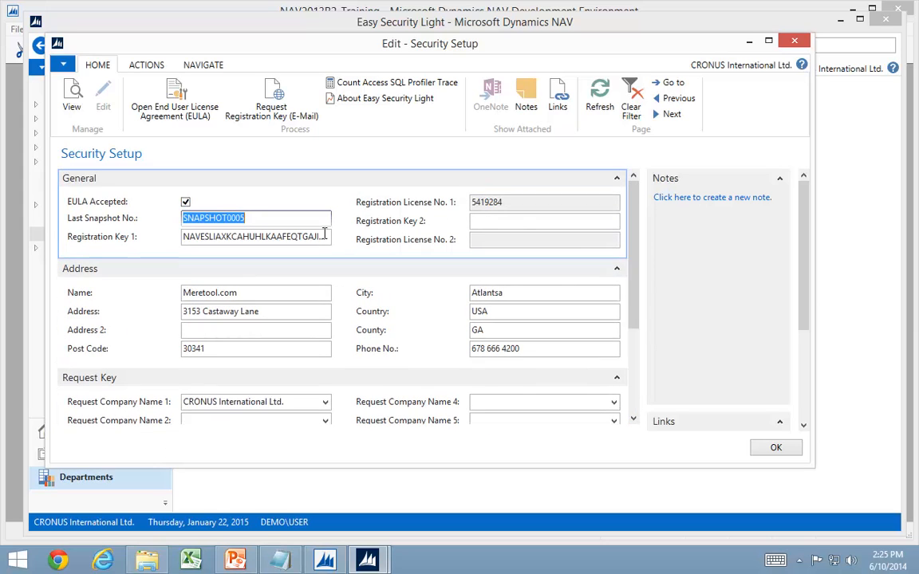
mouse_move(791, 39)
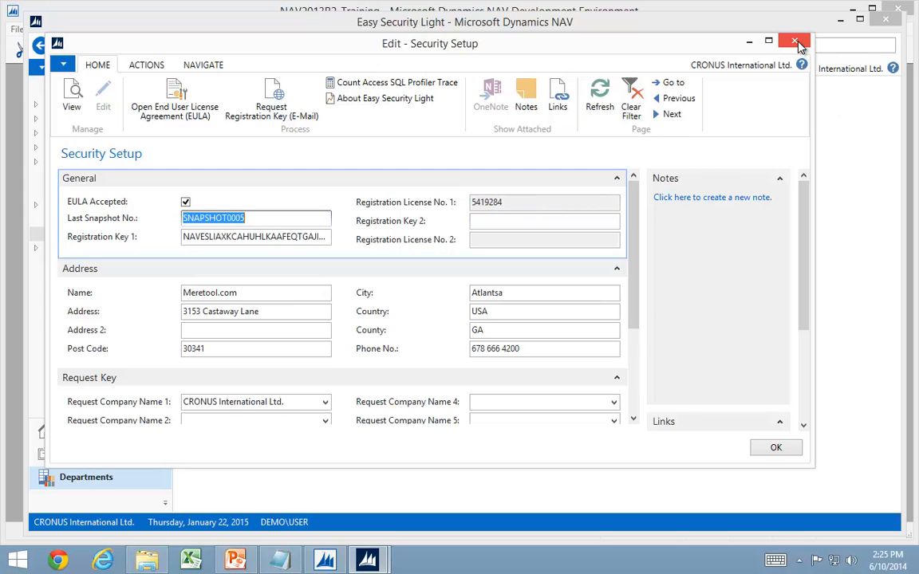
click(793, 37)
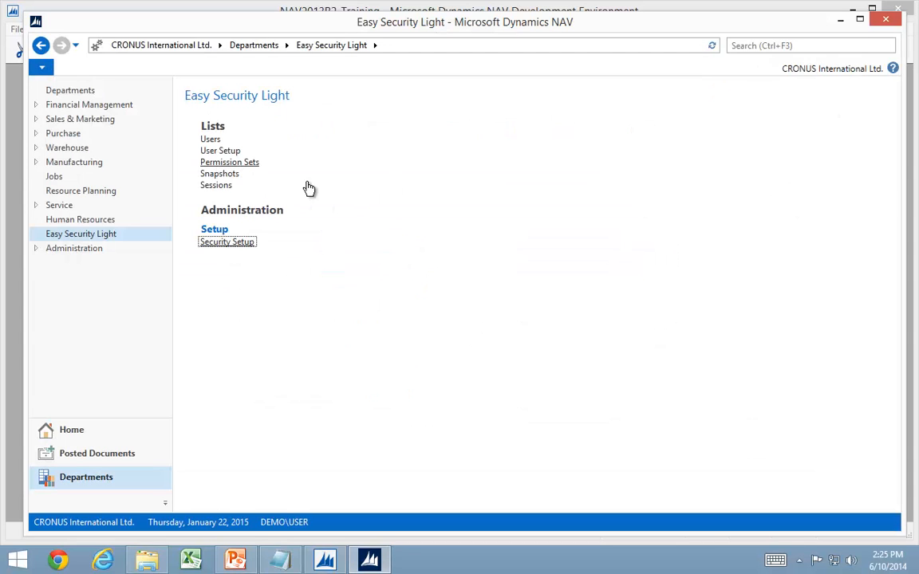
- Create permission set TEST3 and import its 56 permissions from the SQL Profiler trace
click(229, 162)
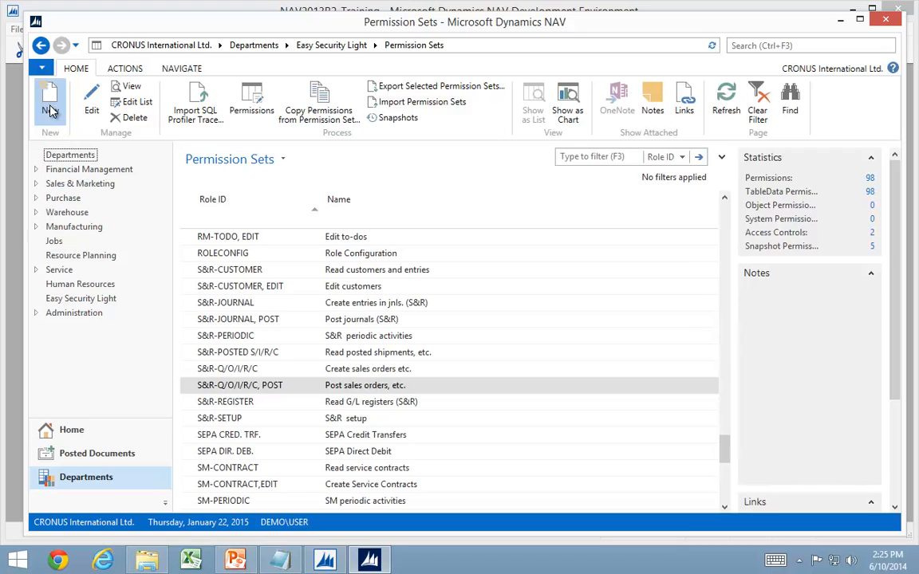
click(49, 94)
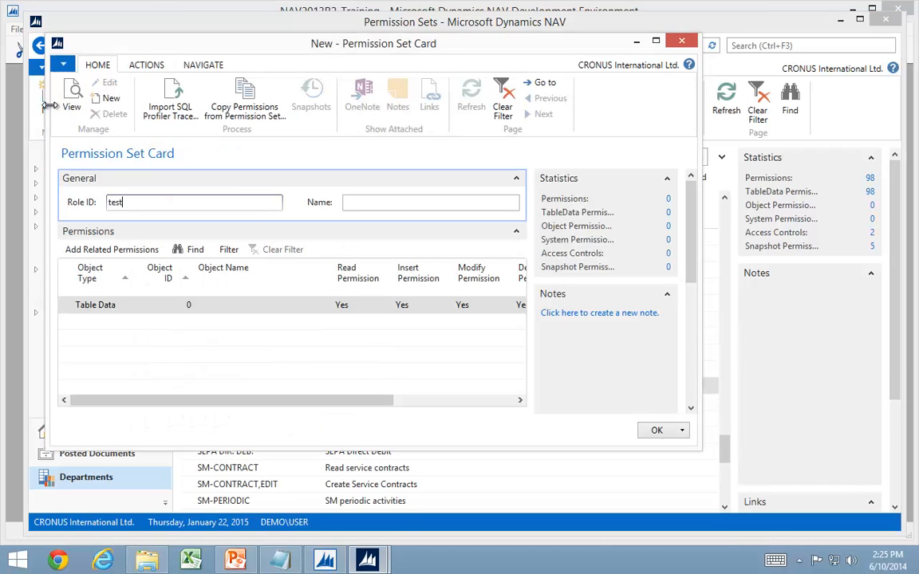
text(TEST3)
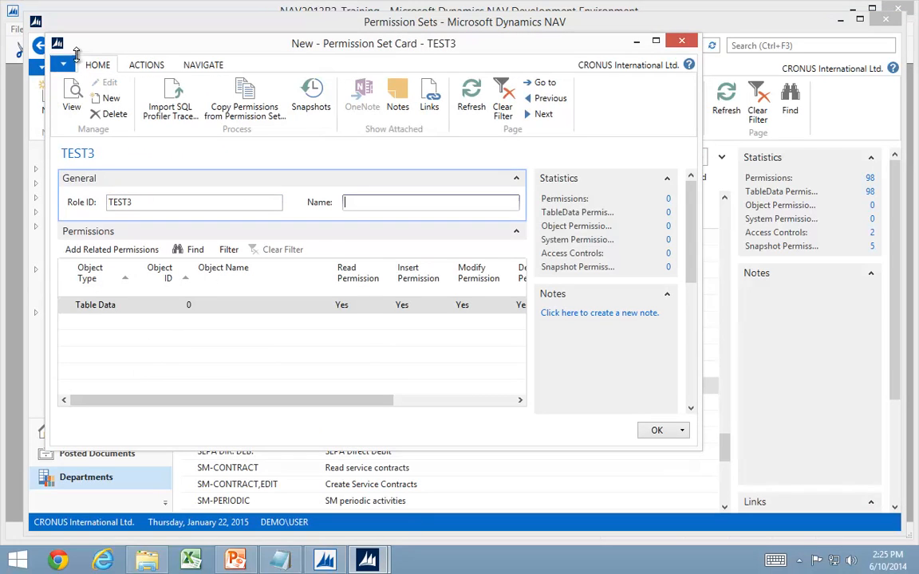
click(165, 98)
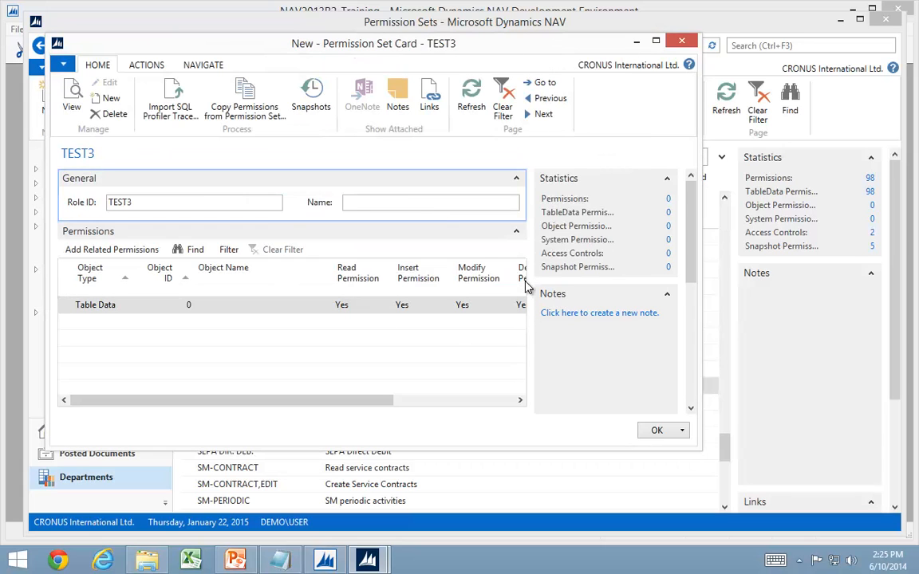
click(168, 96)
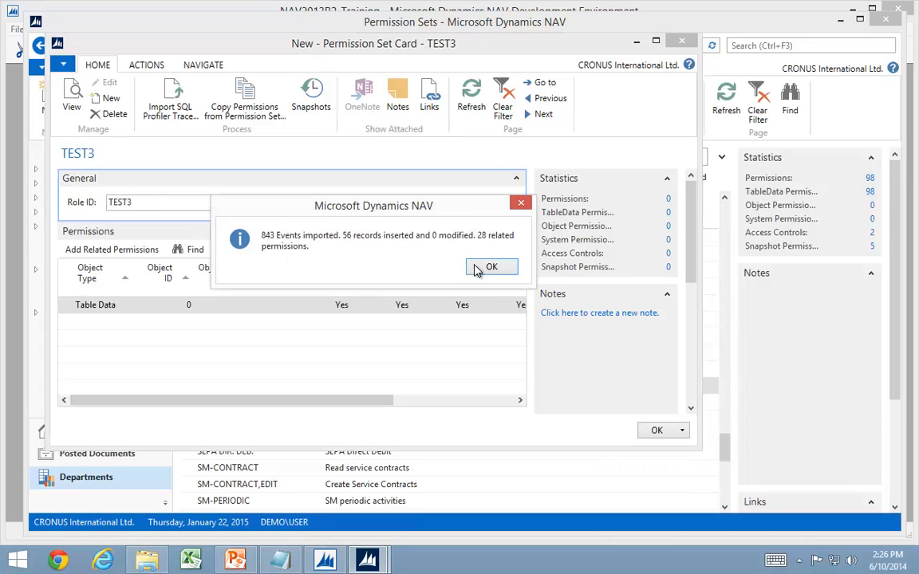
click(492, 266)
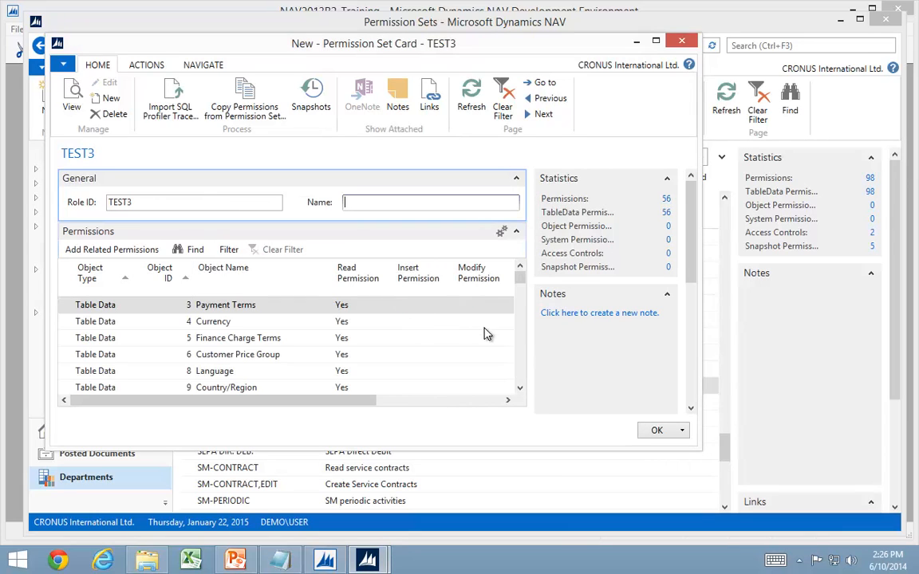
scroll(down, 3)
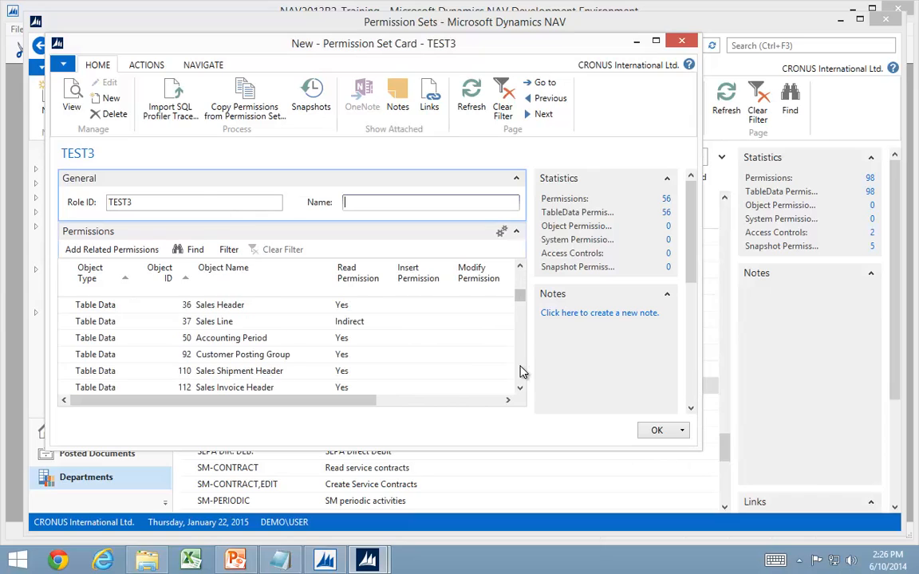
mouse_move(182, 377)
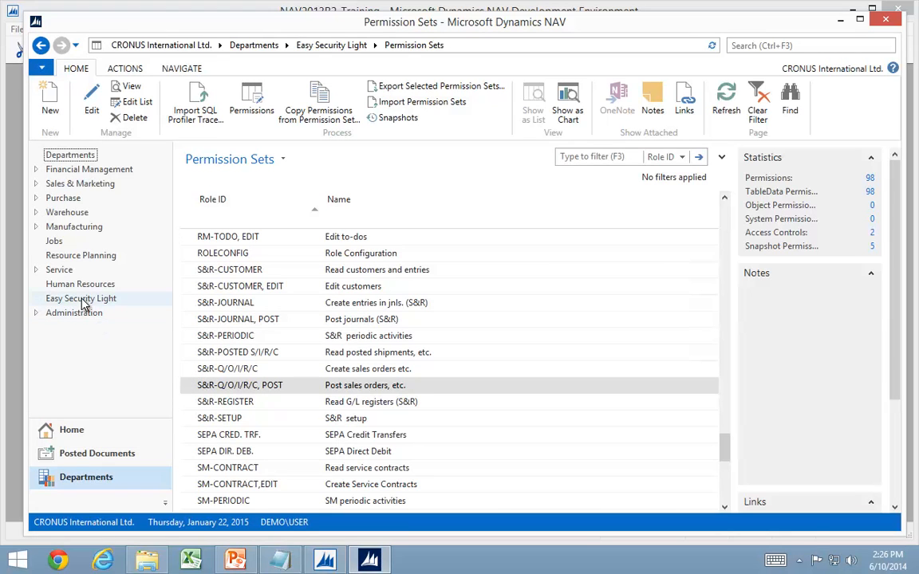
- Reopen Security Setup from Easy Security Light and scroll to the Request Key and Session sections
click(80, 298)
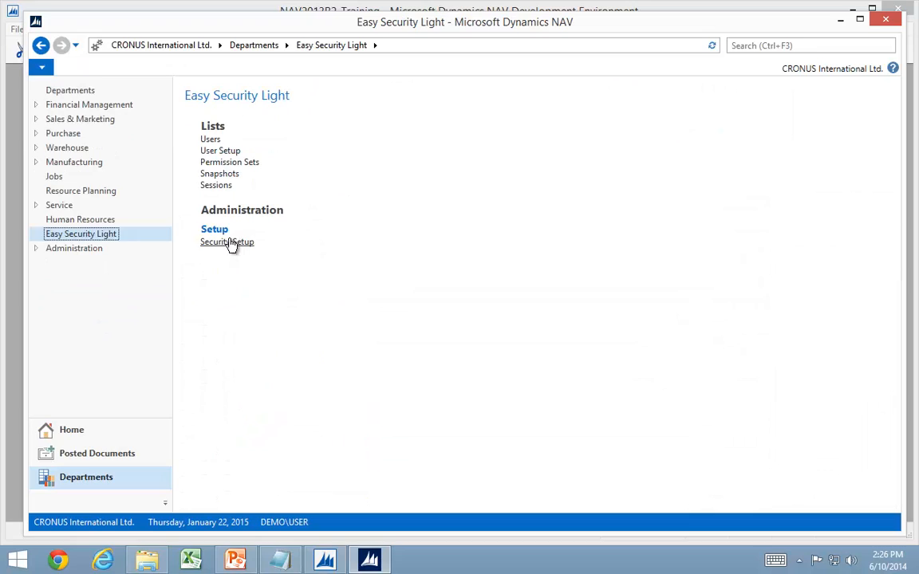
click(227, 241)
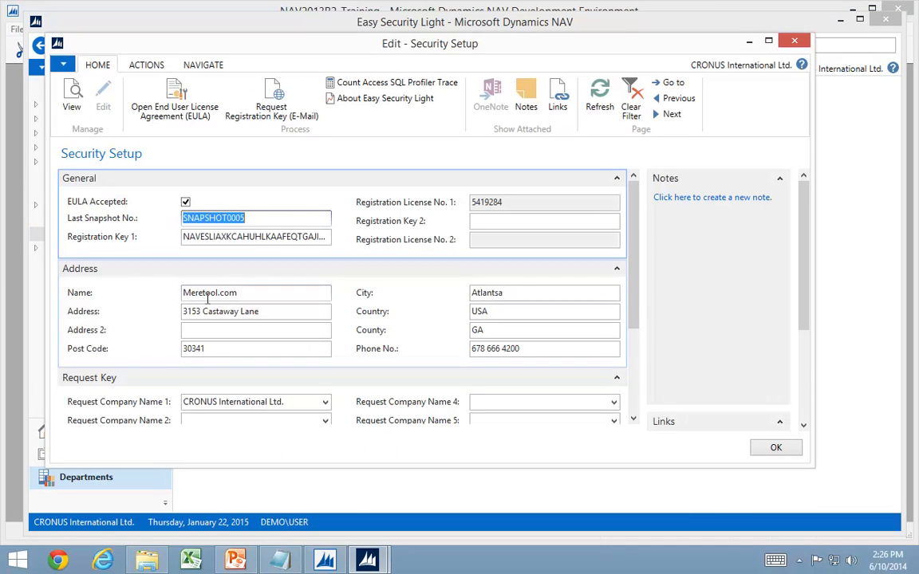
scroll(down, 3)
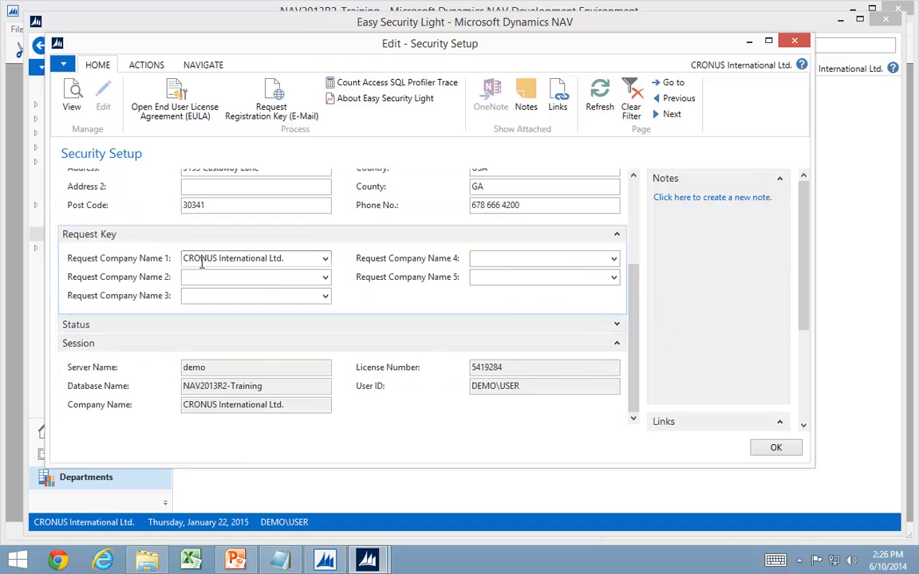
mouse_move(273, 98)
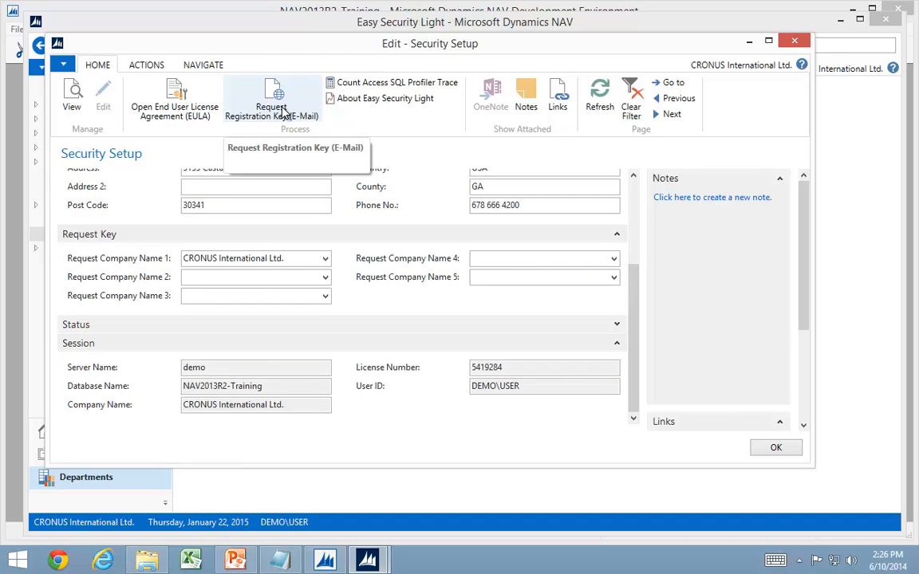
mouse_move(636, 207)
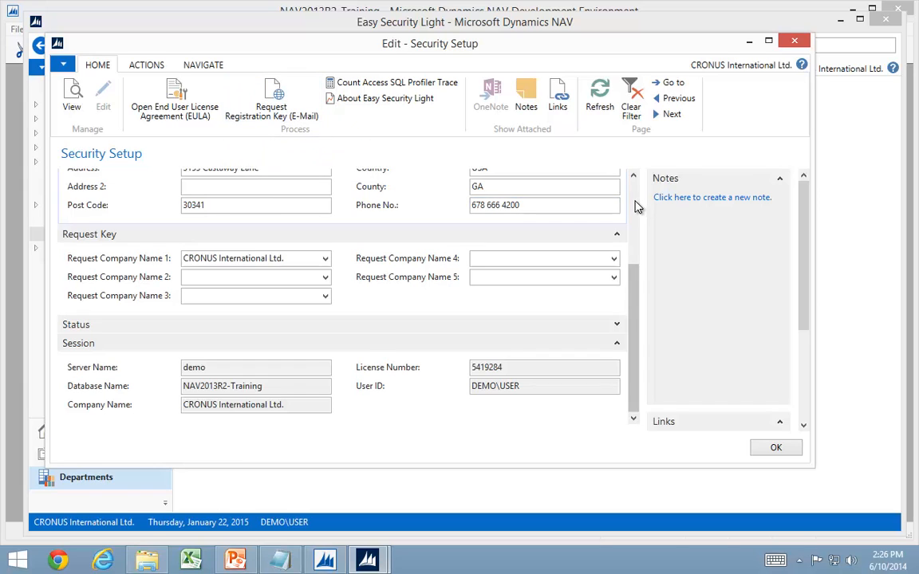